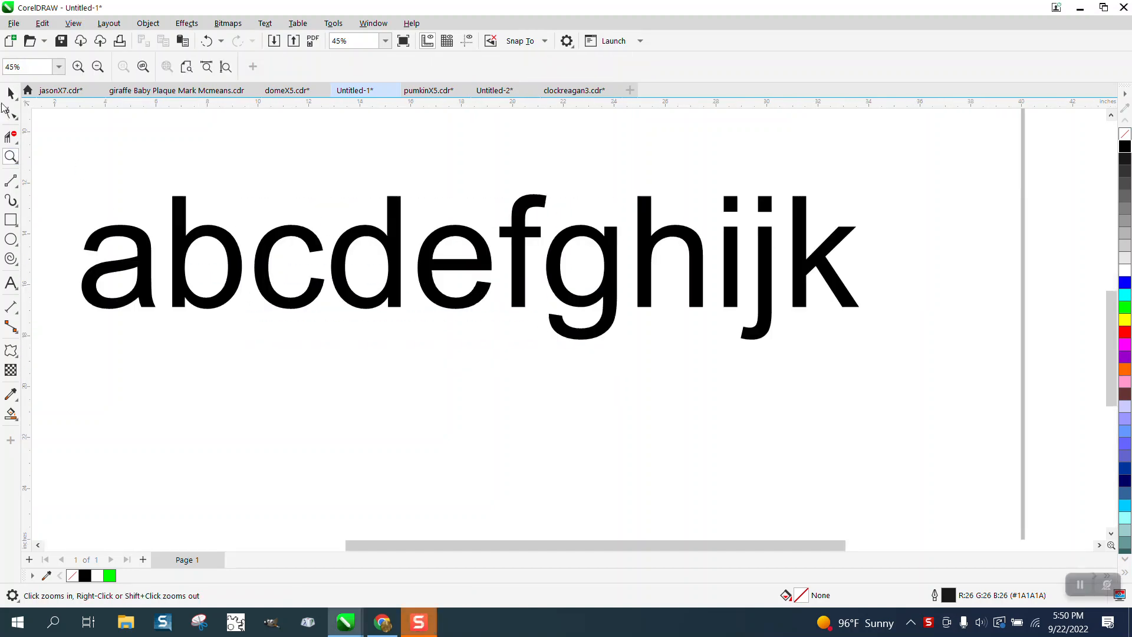
# Duplicate the abcdefghijk line and convert the copy to UPPERCASE with Change Case
pyautogui.click(433, 260)
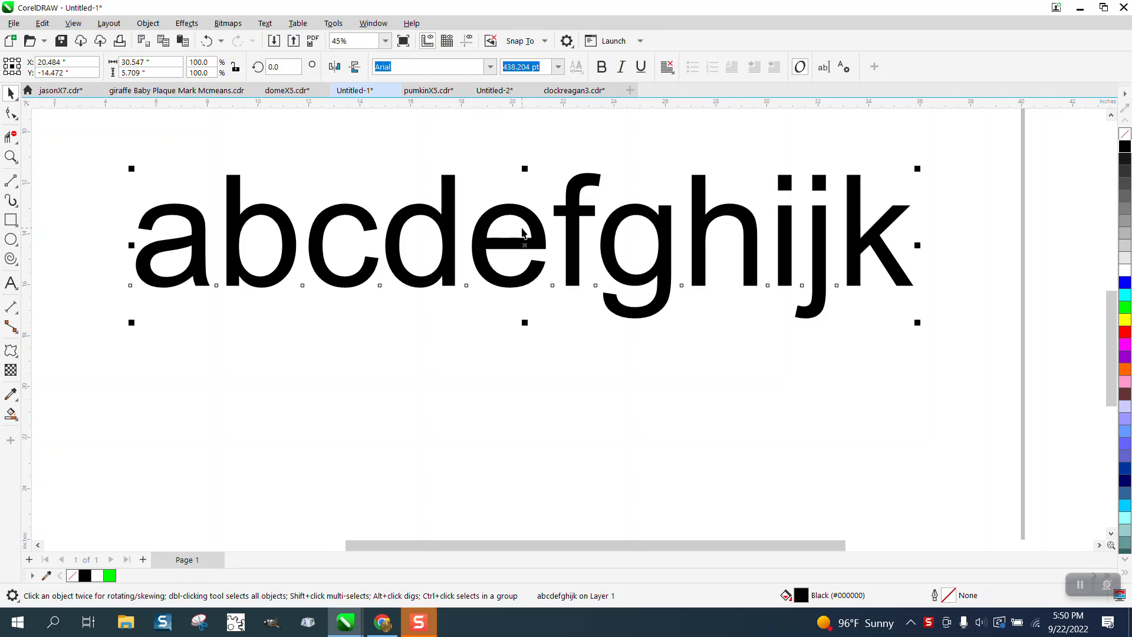
pyautogui.moveTo(858, 276)
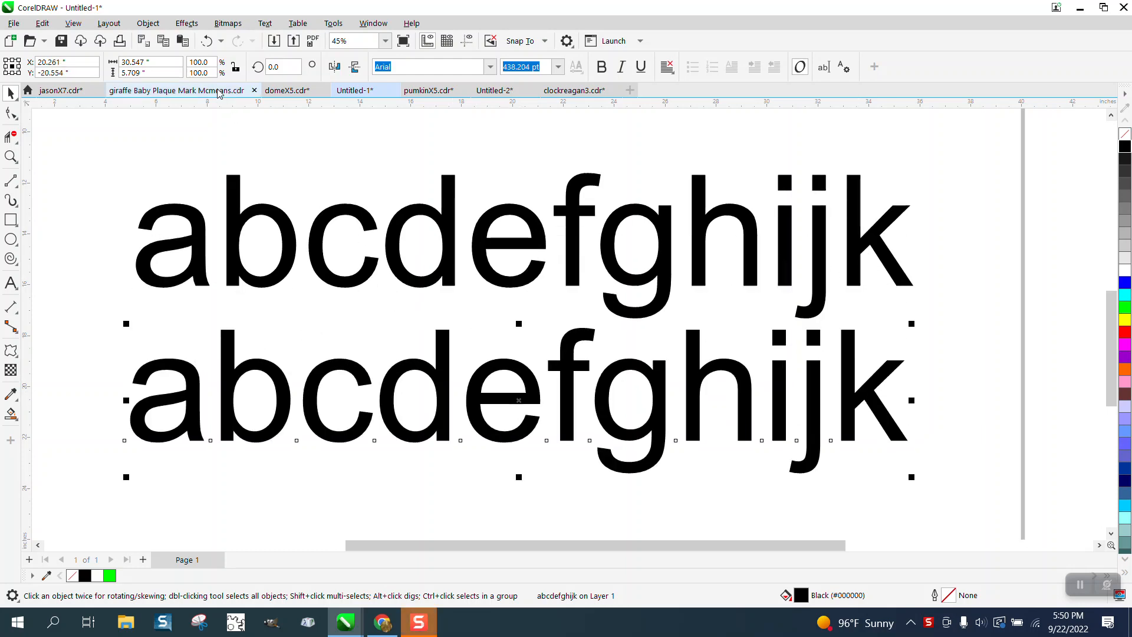
pyautogui.click(264, 23)
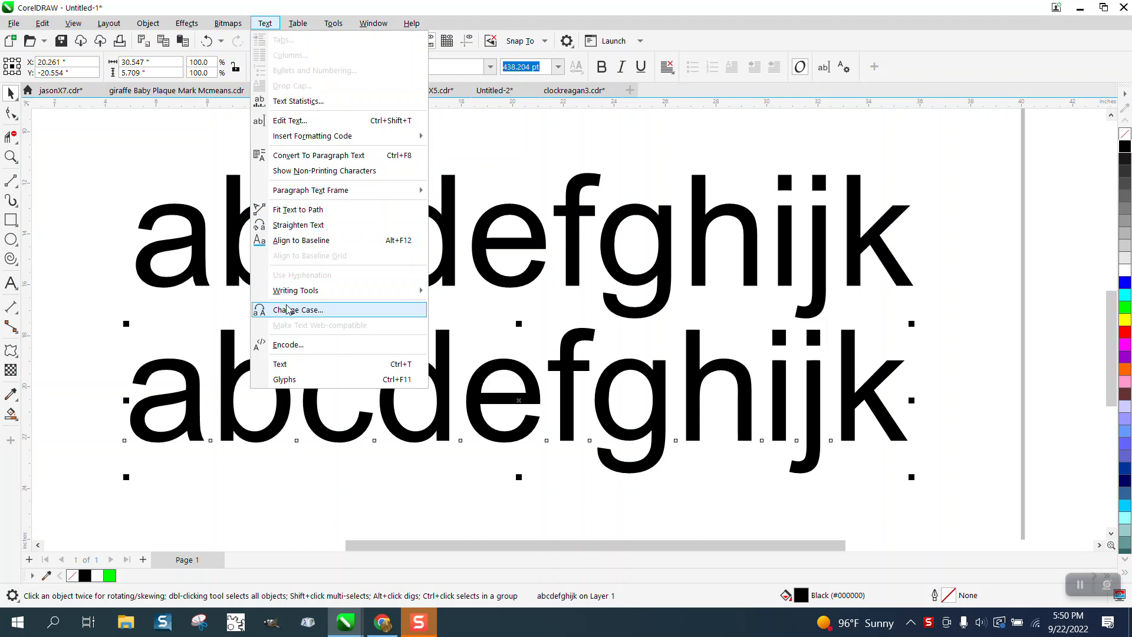
pyautogui.click(297, 309)
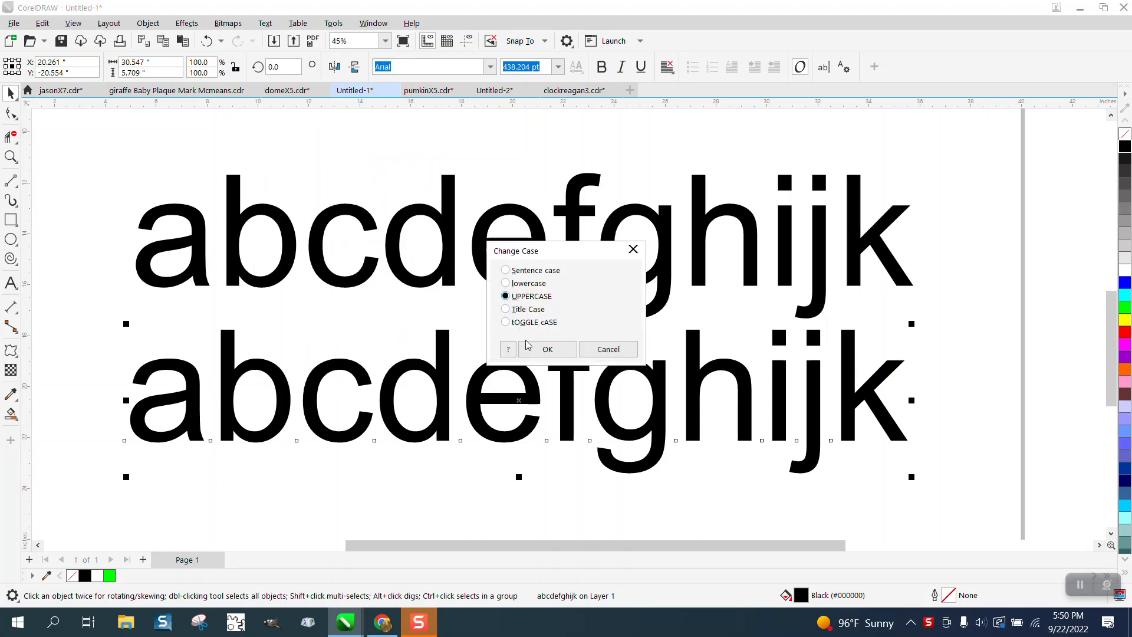
pyautogui.click(547, 349)
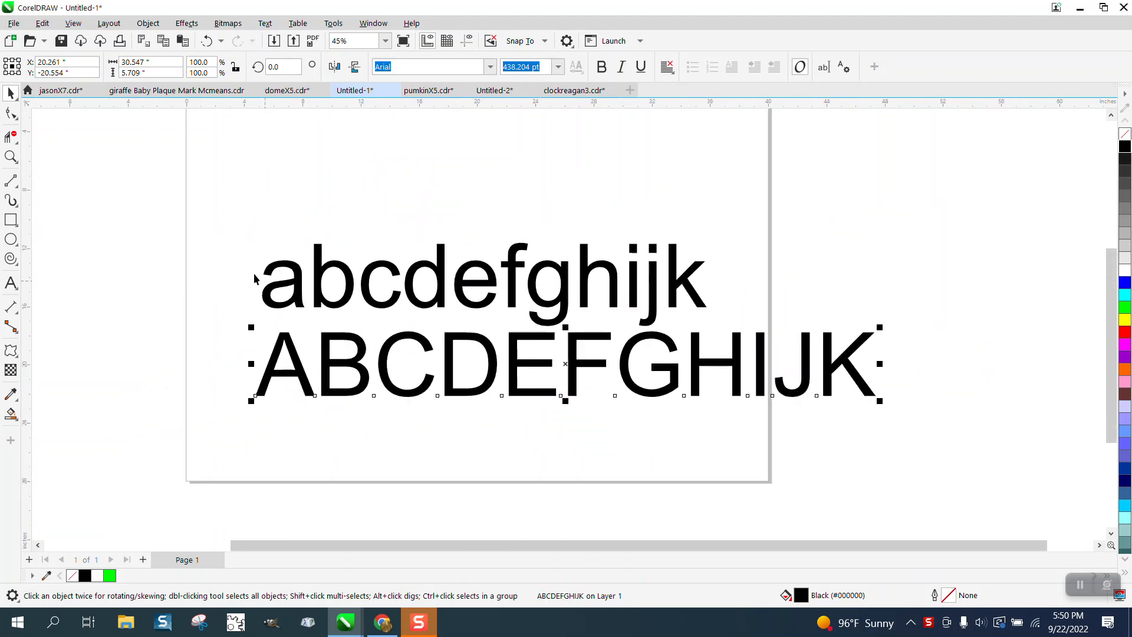
pyautogui.scroll(-3)
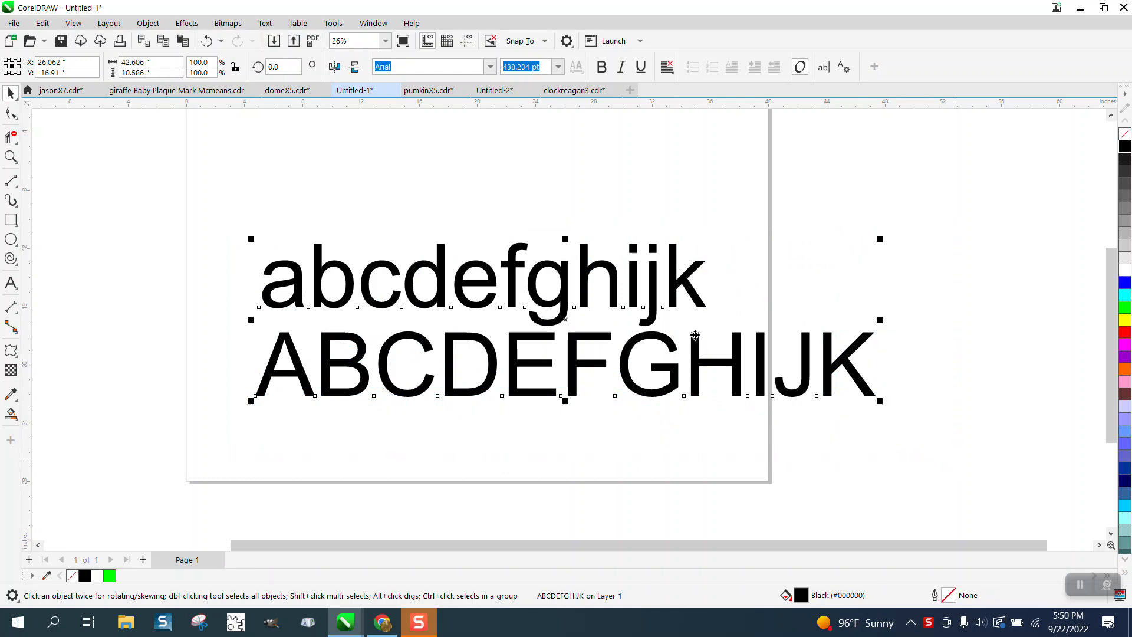
# Duplicate both alphabet lines and set the copies in the Nymphette font
pyautogui.click(489, 67)
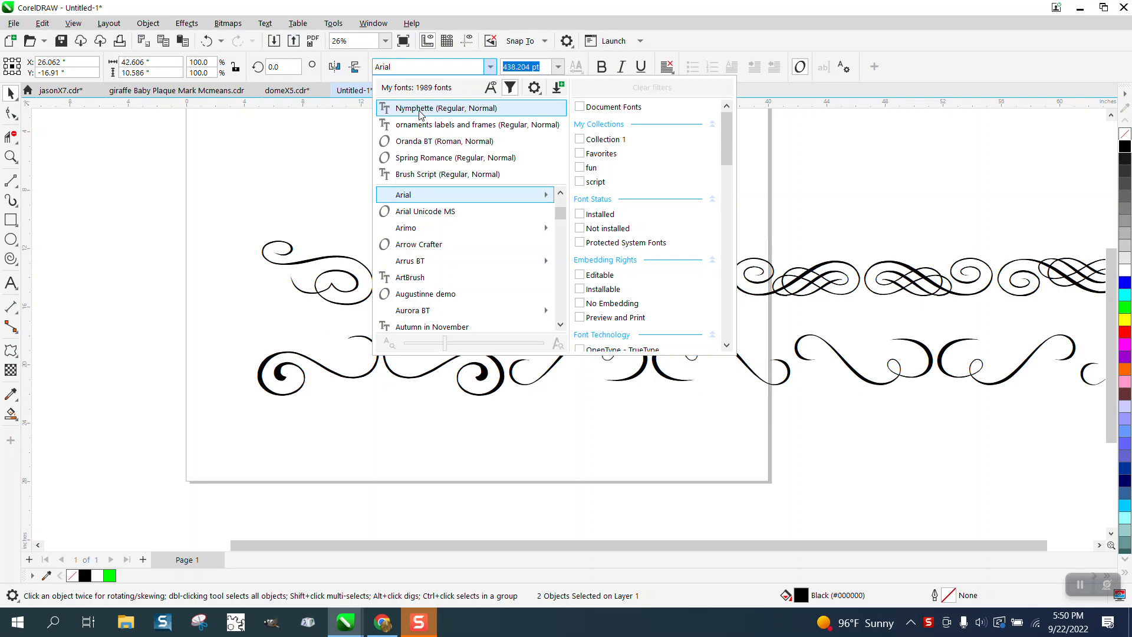
pyautogui.click(446, 108)
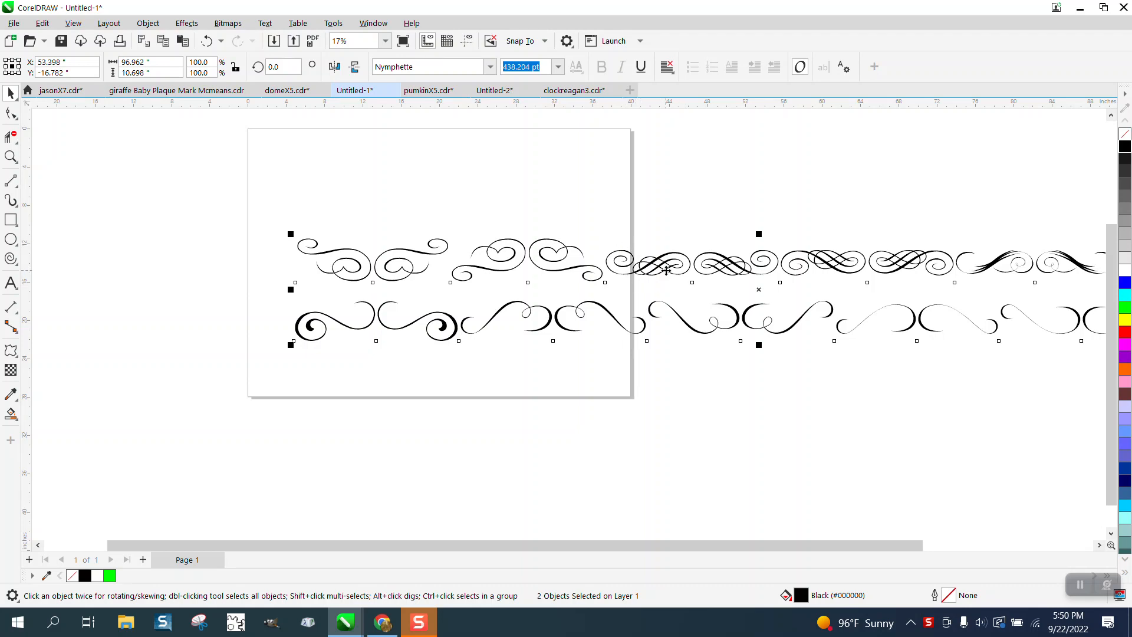
pyautogui.click(431, 66)
pyautogui.write('Arial')
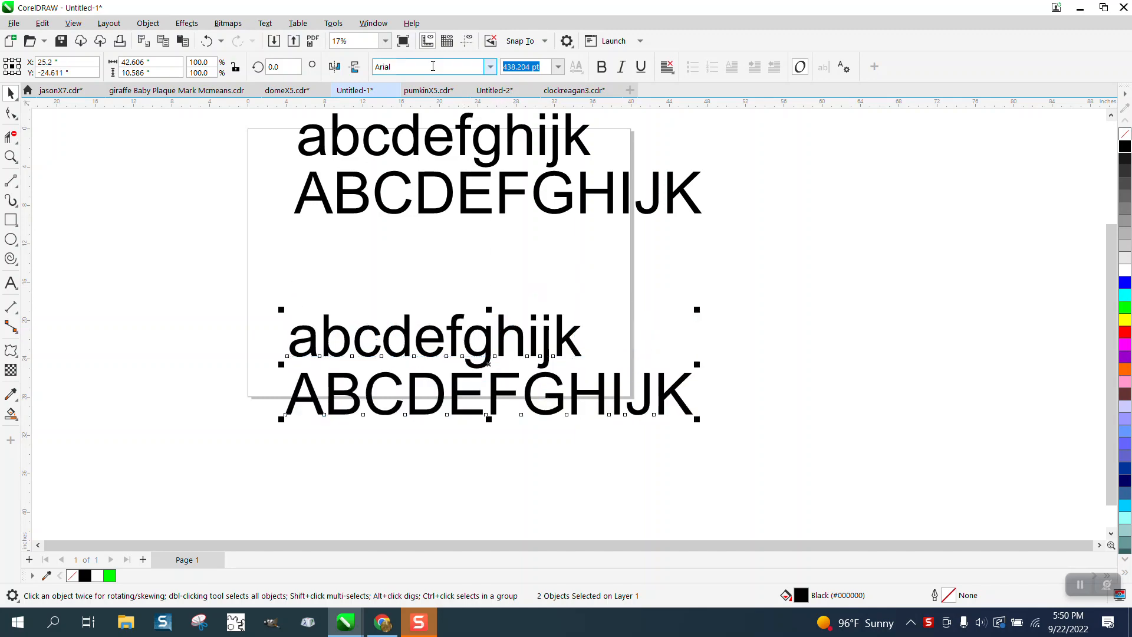
pyautogui.click(490, 66)
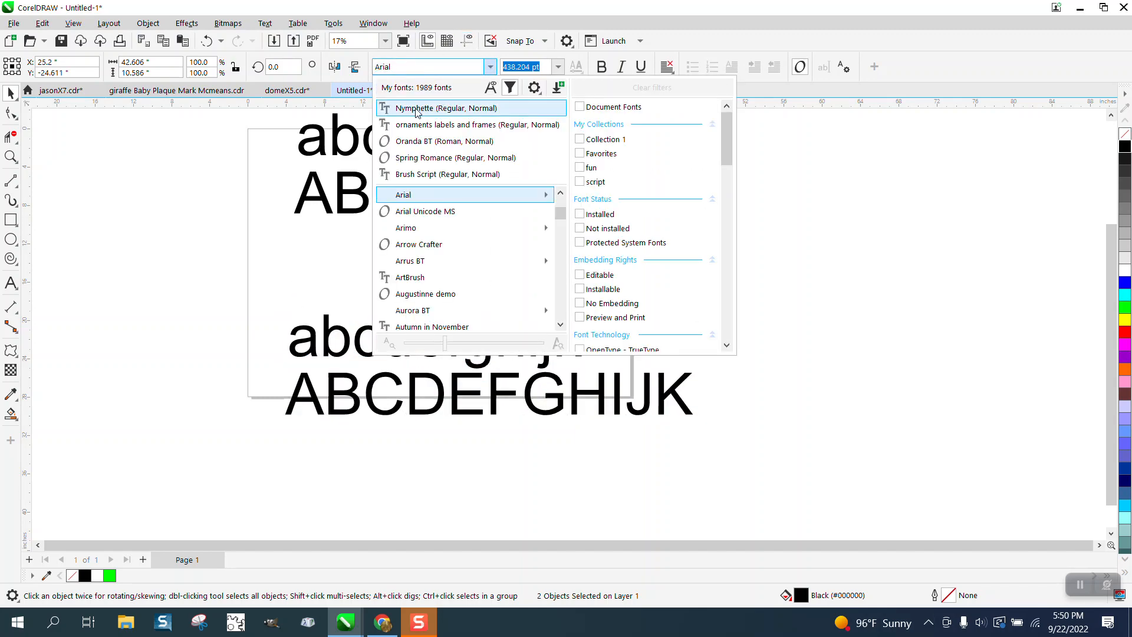
pyautogui.click(446, 107)
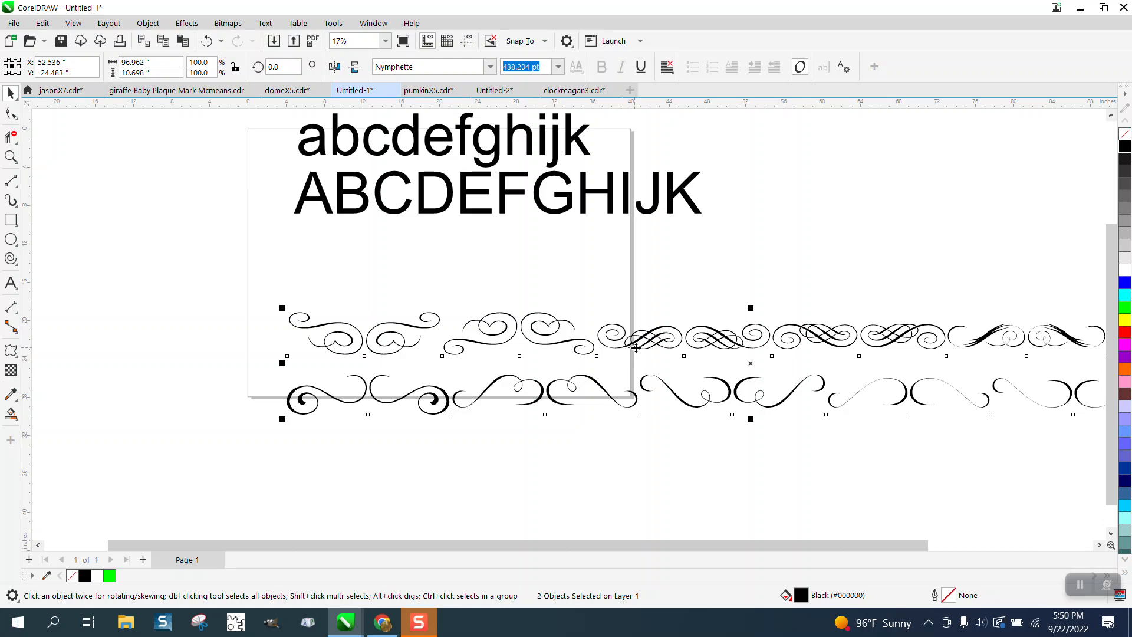
pyautogui.moveTo(779, 345)
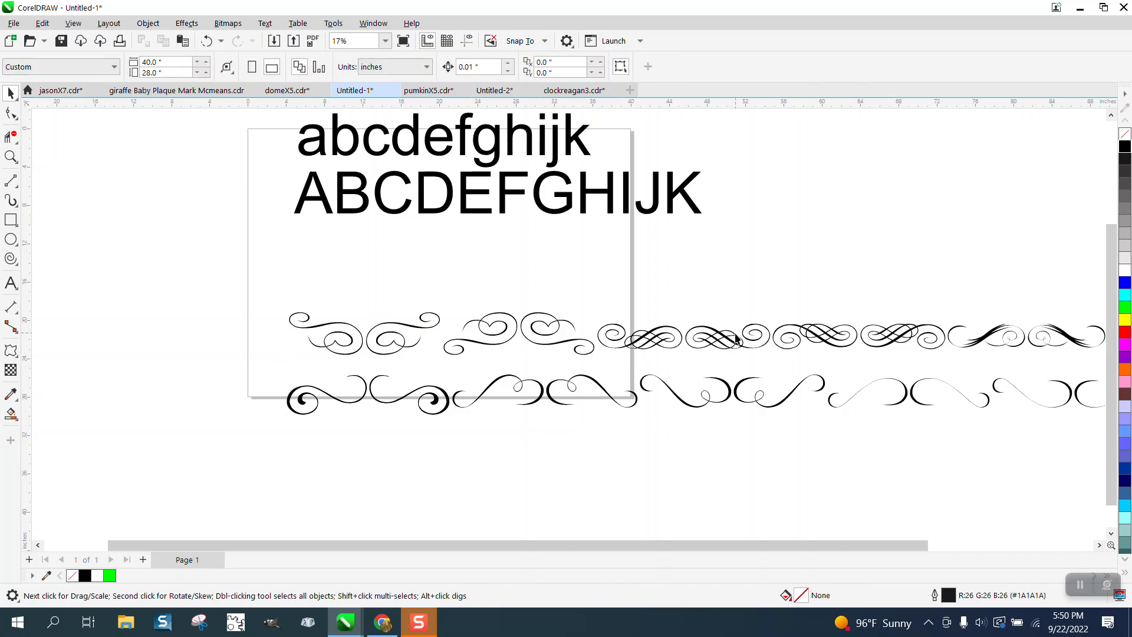
# Keep one Nymphette swirl glyph, zoom in on it, and remove its fill
pyautogui.click(733, 338)
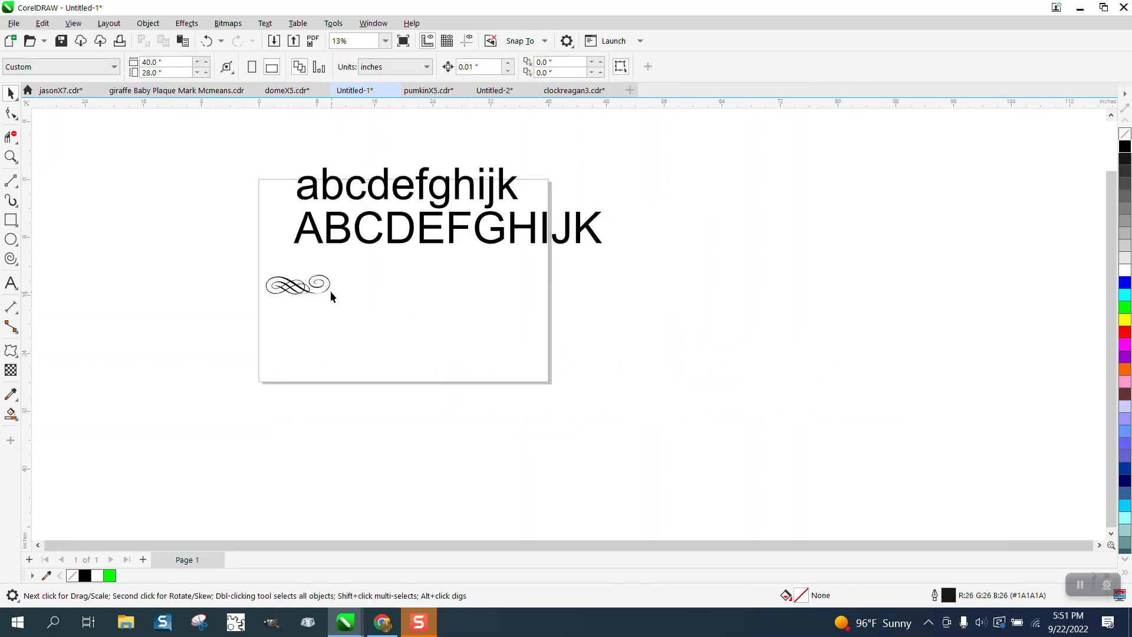
pyautogui.click(296, 284)
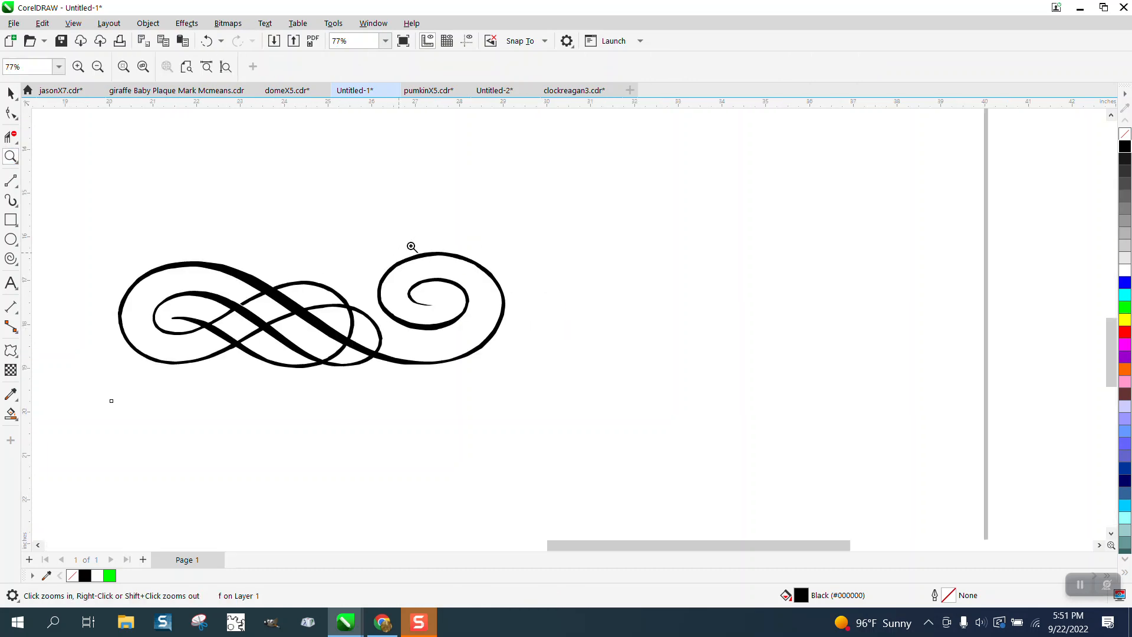
pyautogui.click(411, 248)
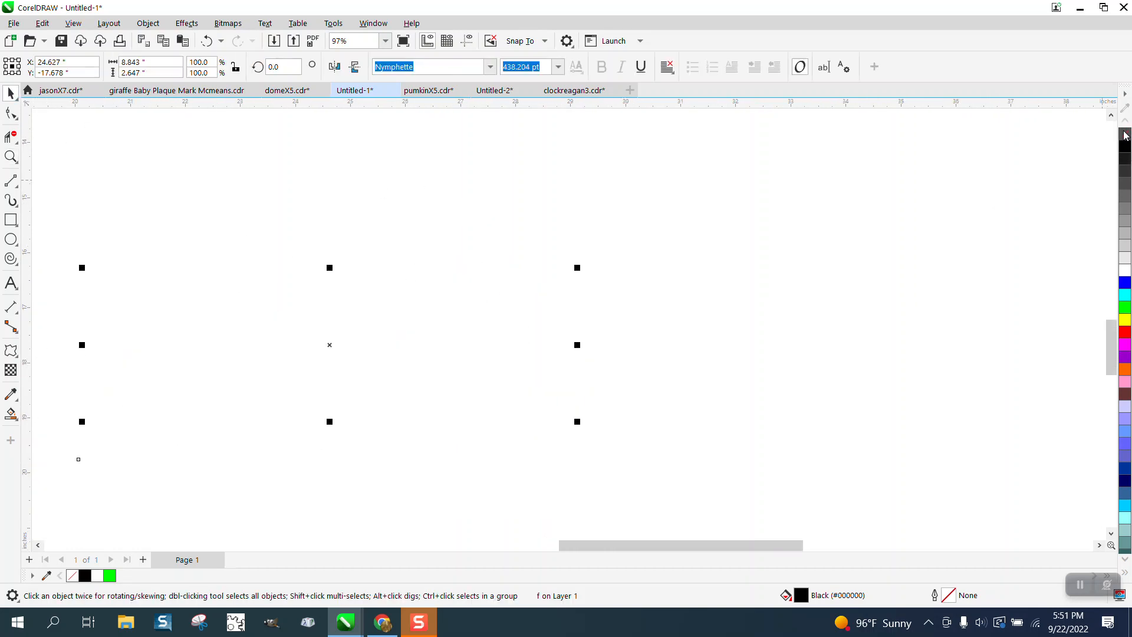
pyautogui.click(148, 22)
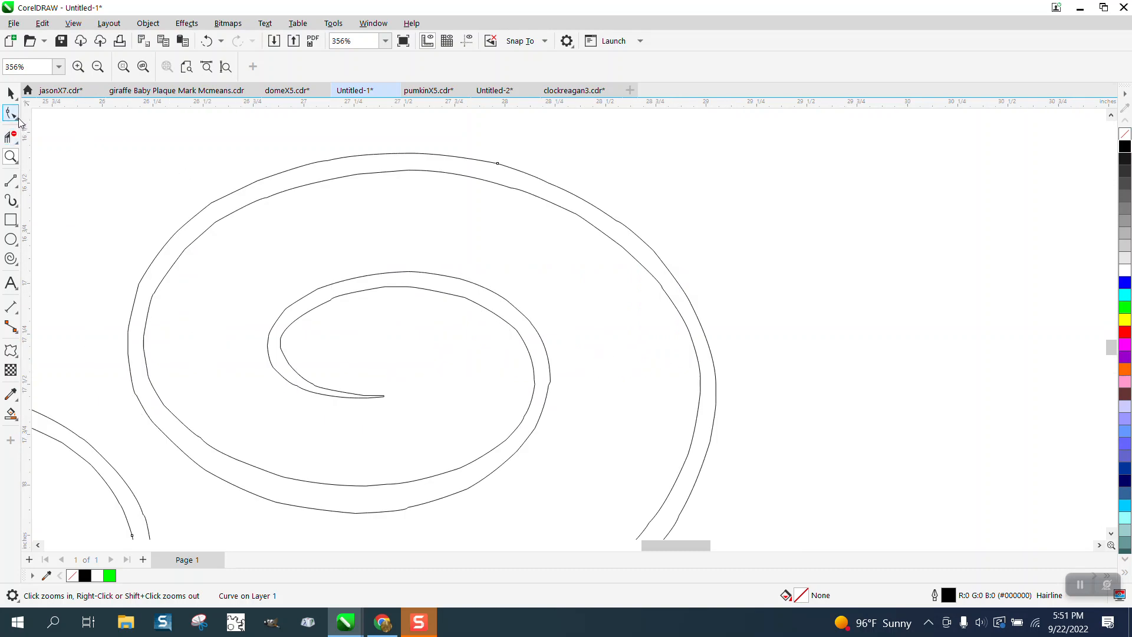
# Inspect the swirl curve's nodes with the Shape tool
pyautogui.click(11, 114)
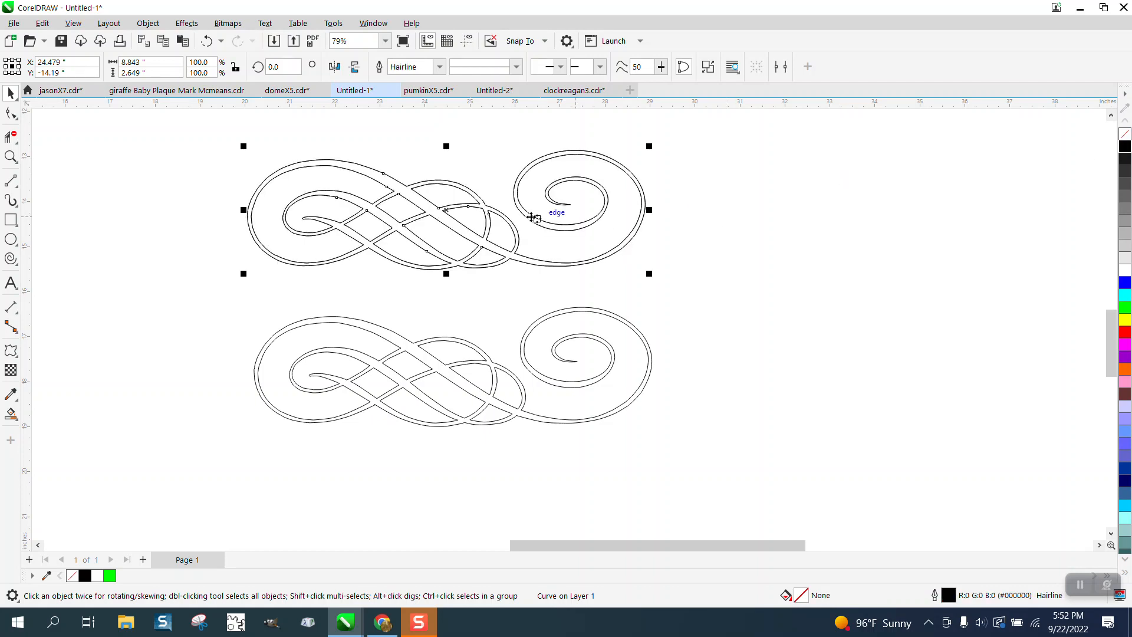
pyautogui.moveTo(245, 209)
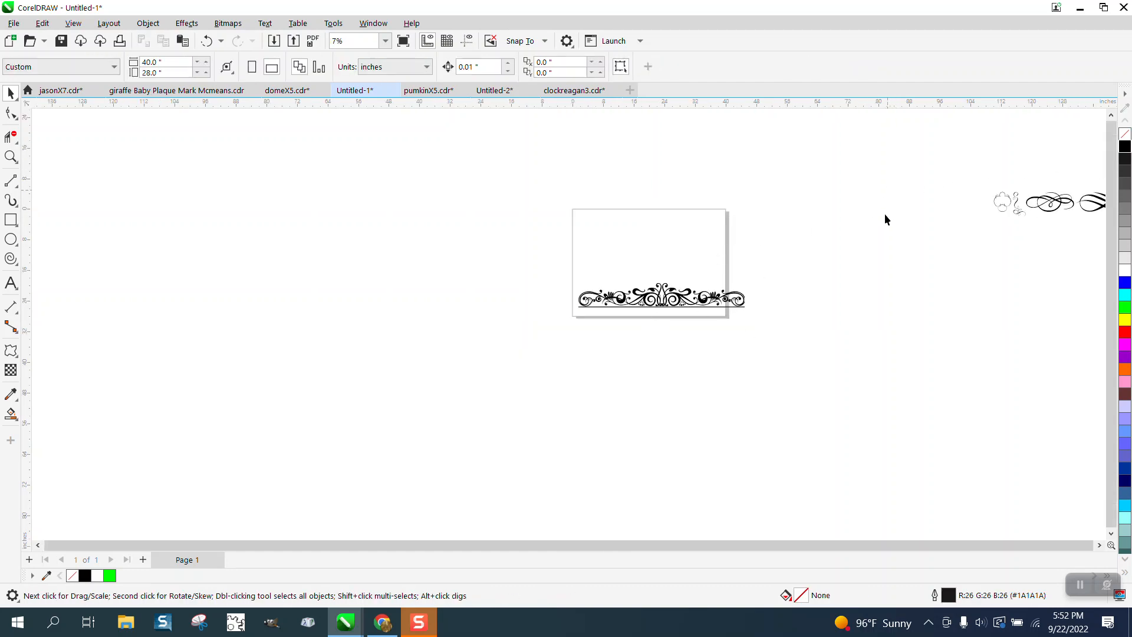
# Select the ornamental border glyph and convert it to curves
pyautogui.scroll(-3)
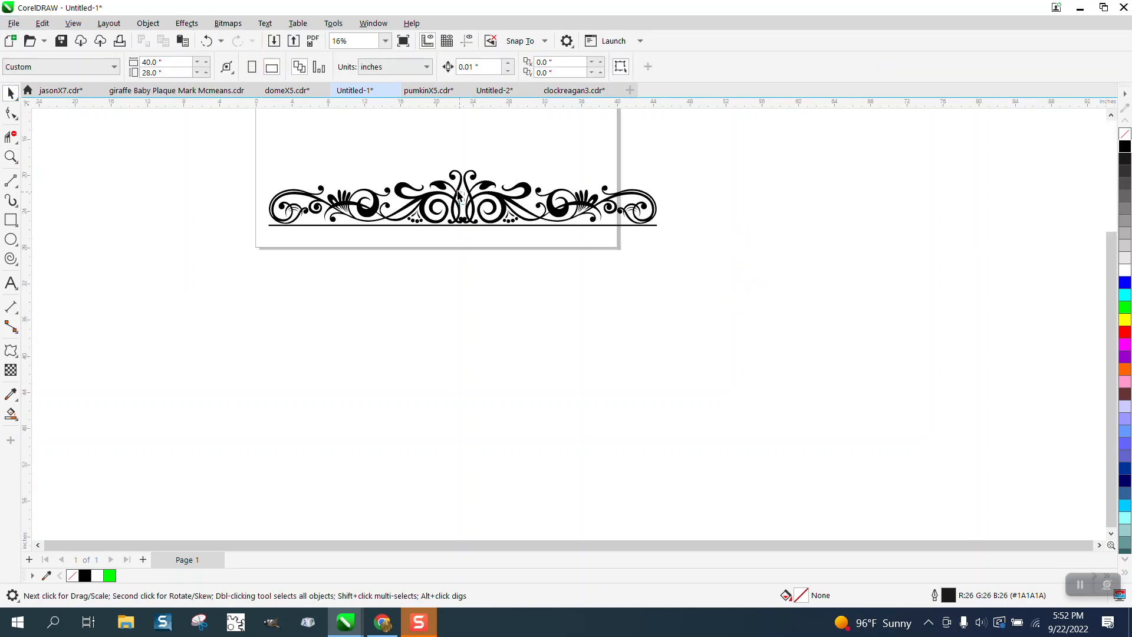
pyautogui.click(463, 191)
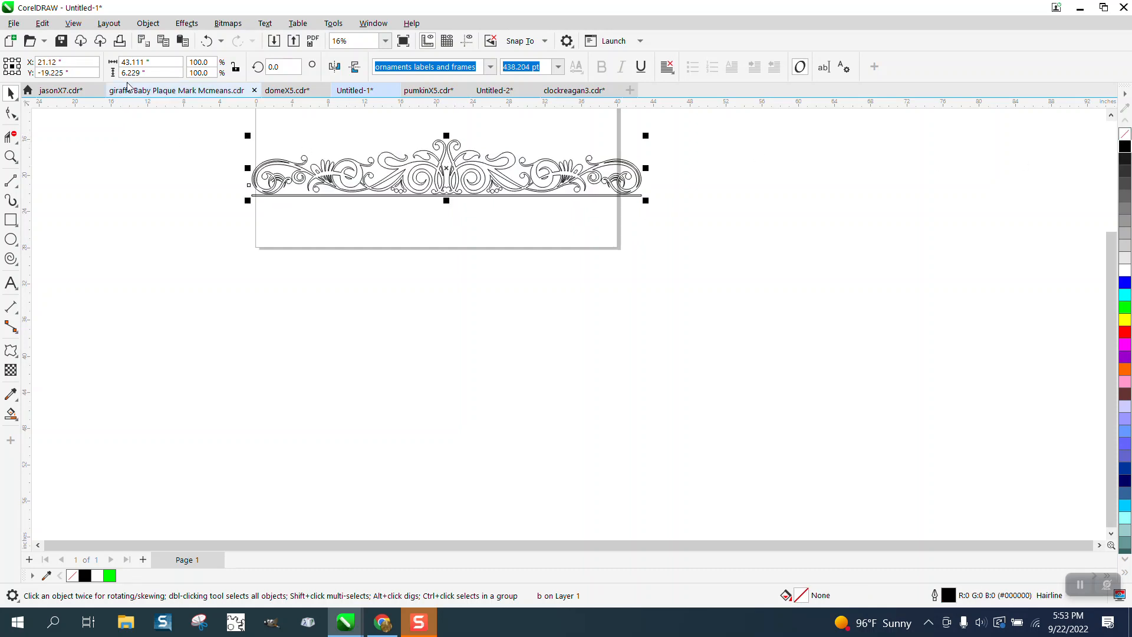
pyautogui.click(147, 23)
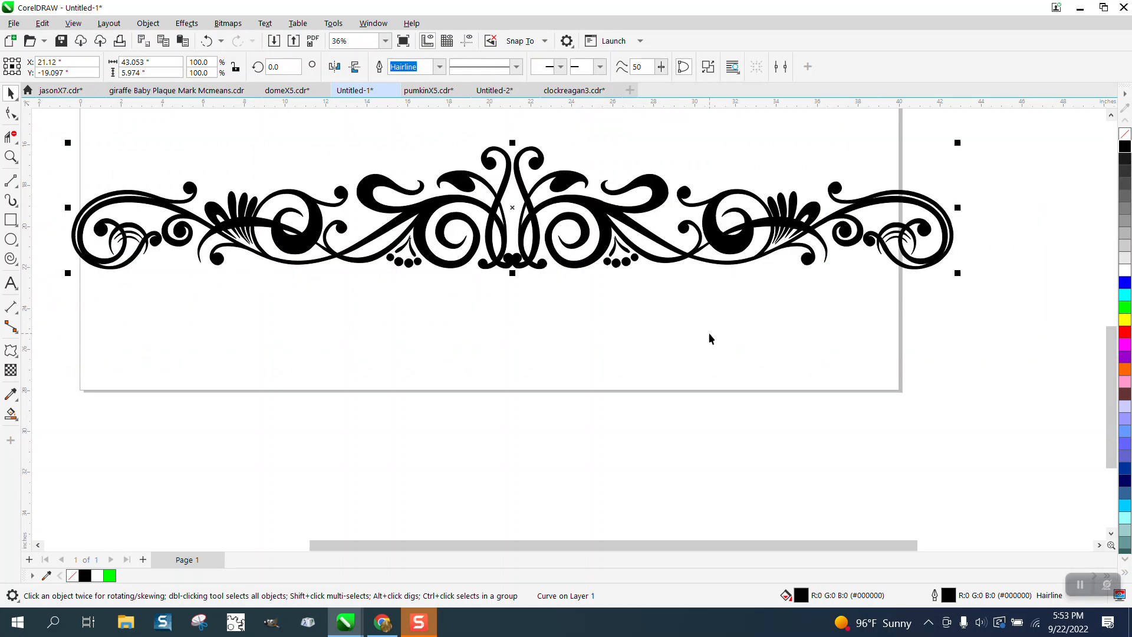
pyautogui.moveTo(426, 244)
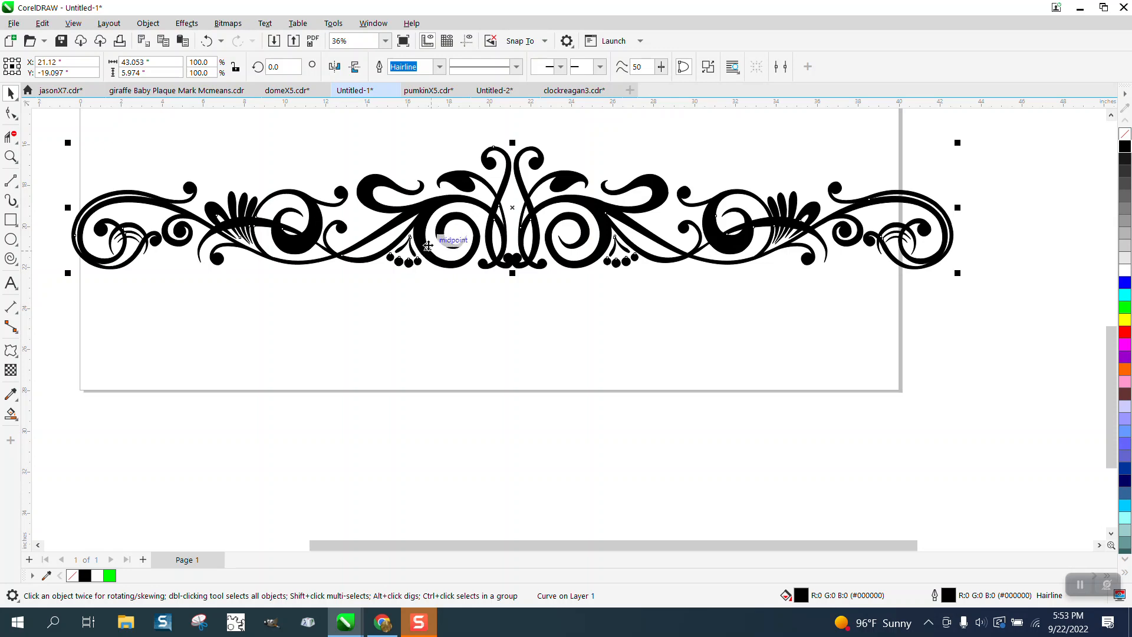
pyautogui.moveTo(444, 151)
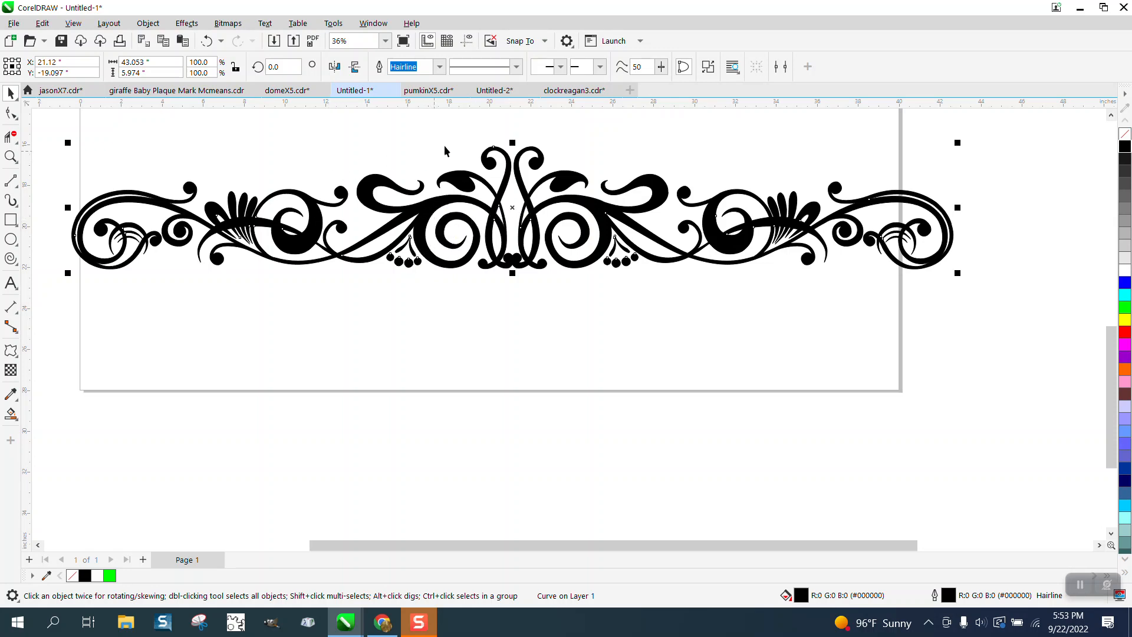
pyautogui.moveTo(168, 158)
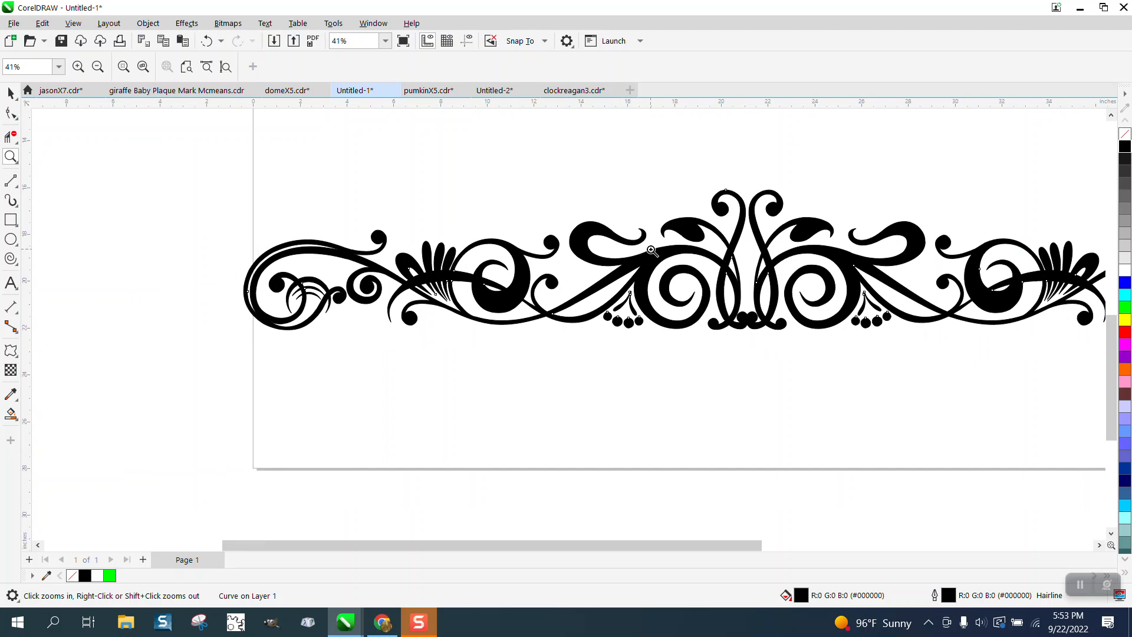
pyautogui.click(651, 250)
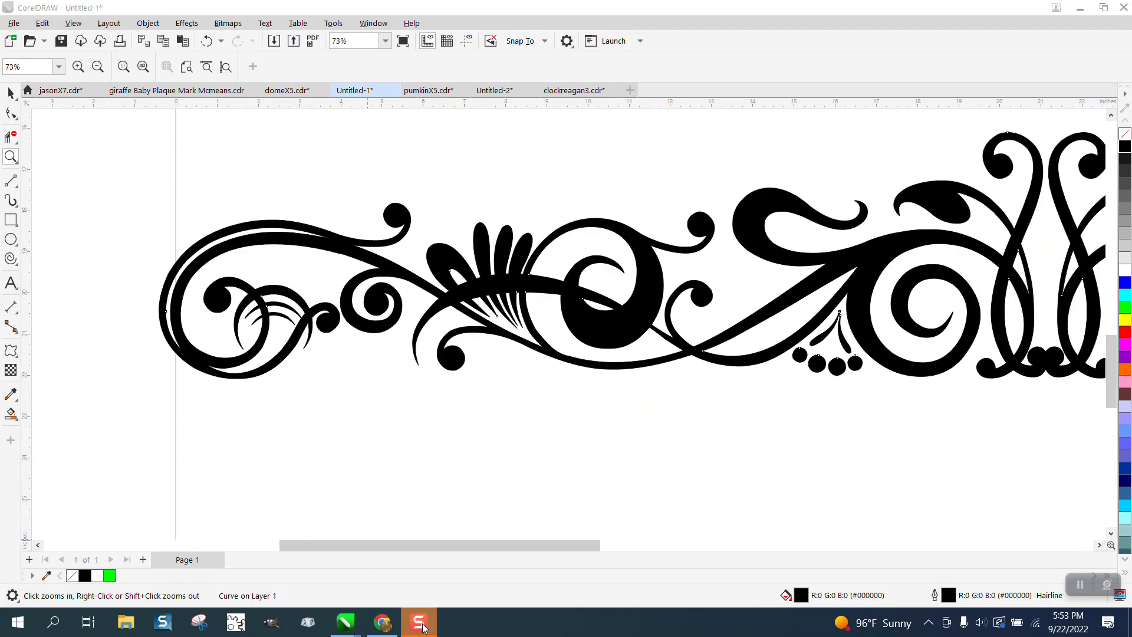
pyautogui.moveTo(382, 623)
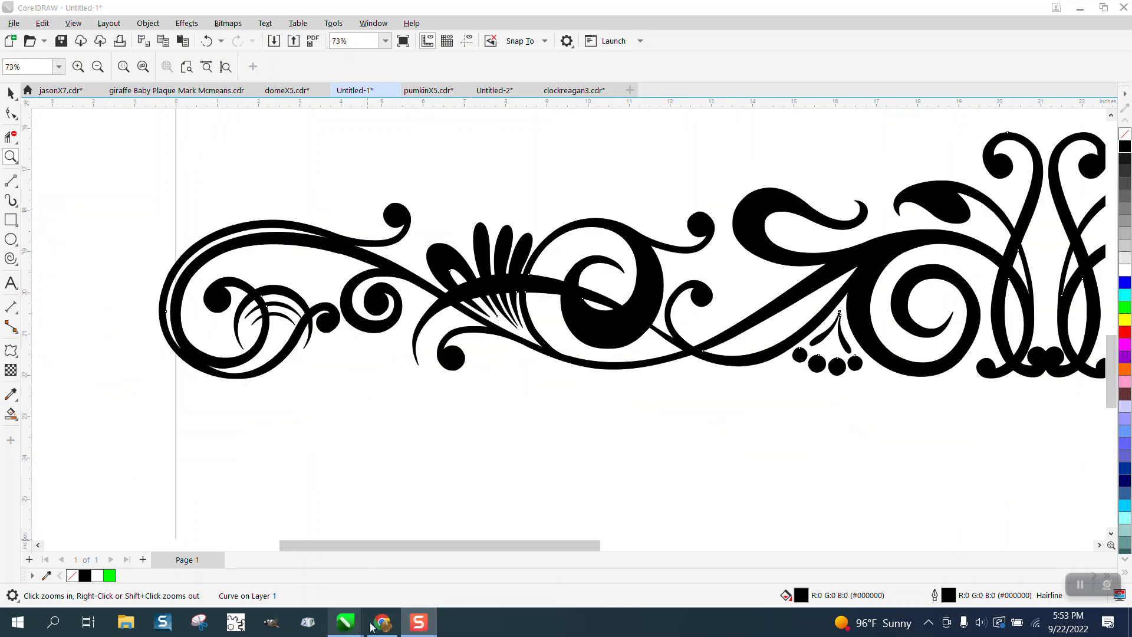
pyautogui.click(382, 622)
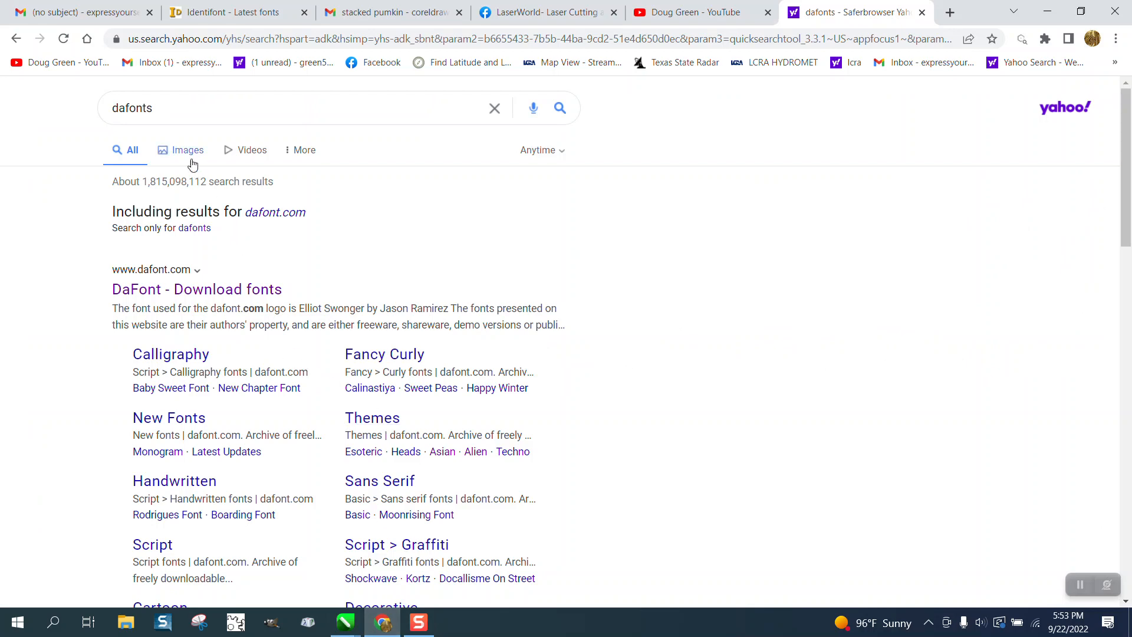
pyautogui.moveTo(197, 289)
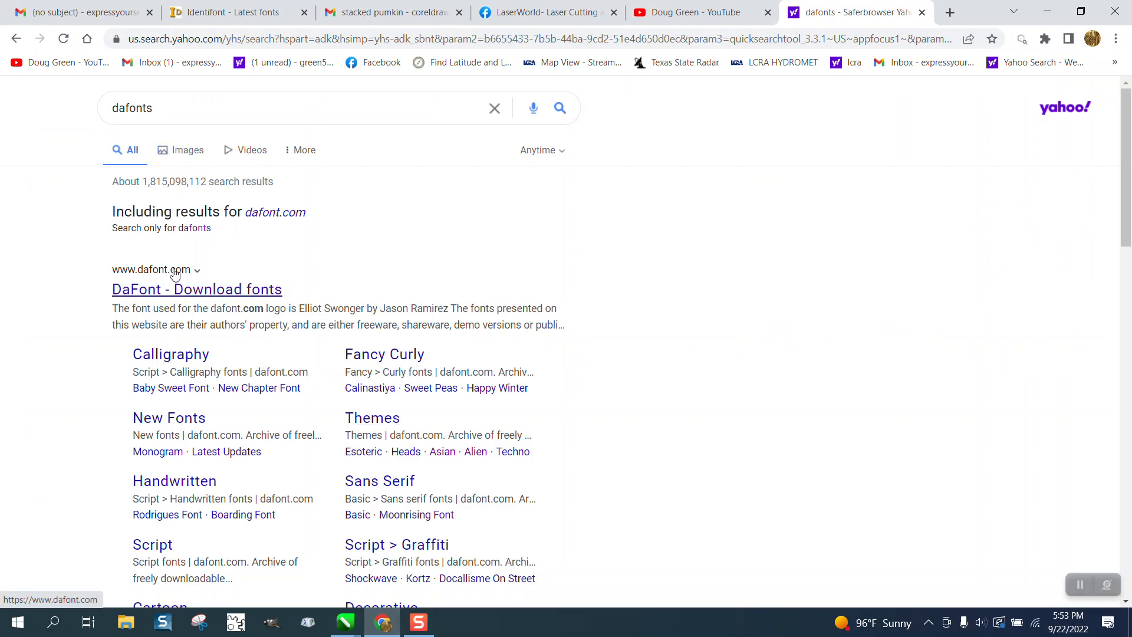
pyautogui.click(196, 289)
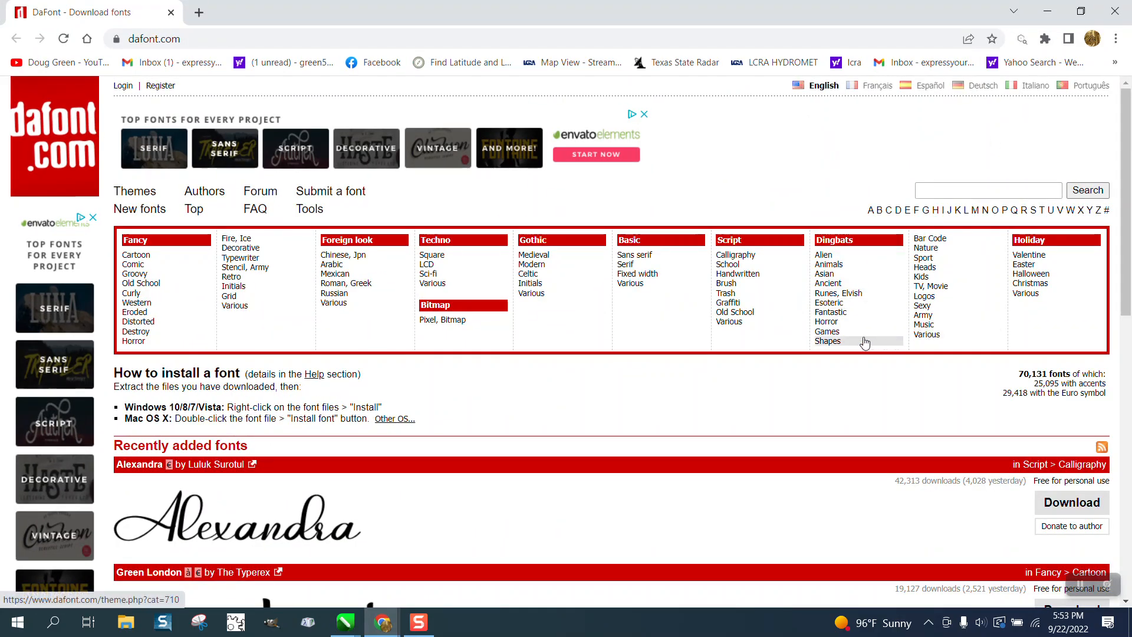
# Open Dingbats > Shapes and browse to the Ornaments Labels and Frames listing on page 3
pyautogui.click(827, 341)
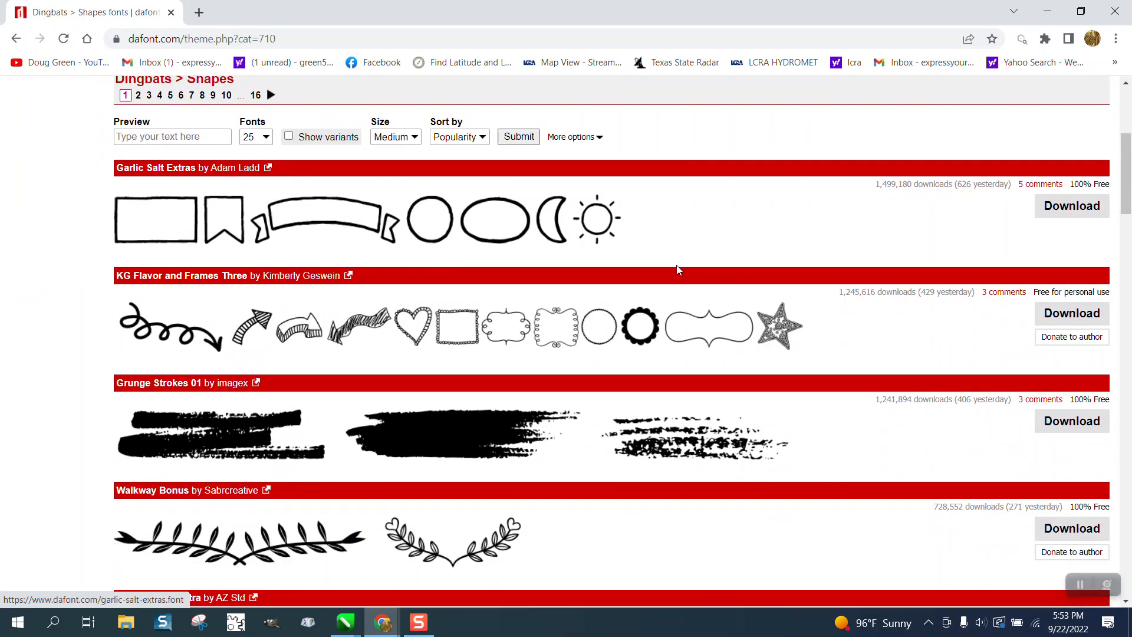
pyautogui.scroll(-3)
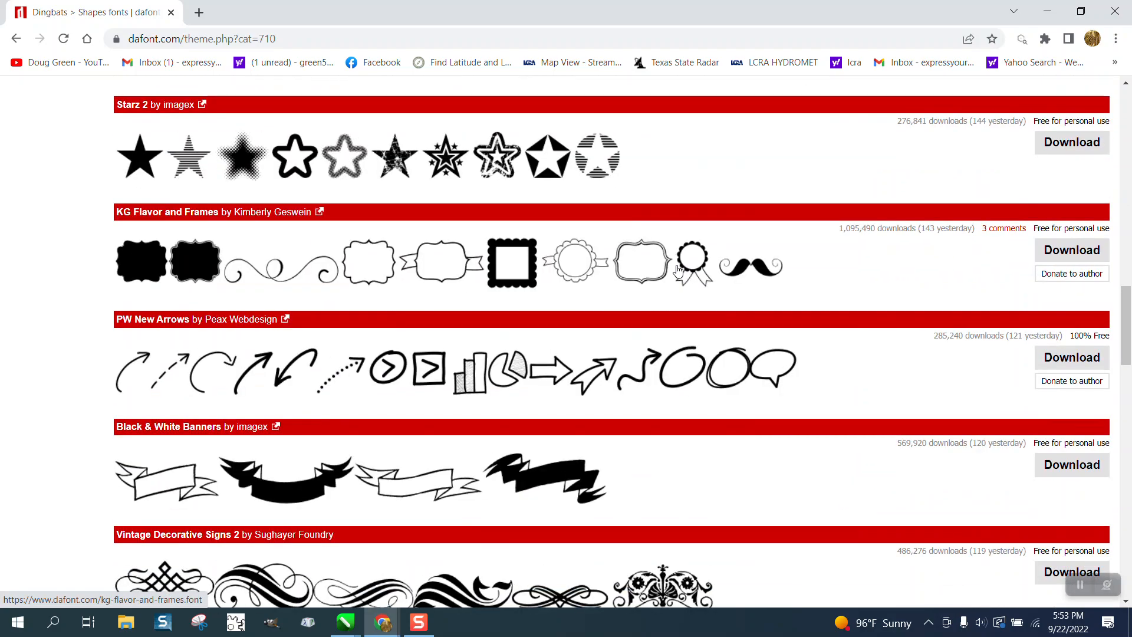
pyautogui.scroll(3)
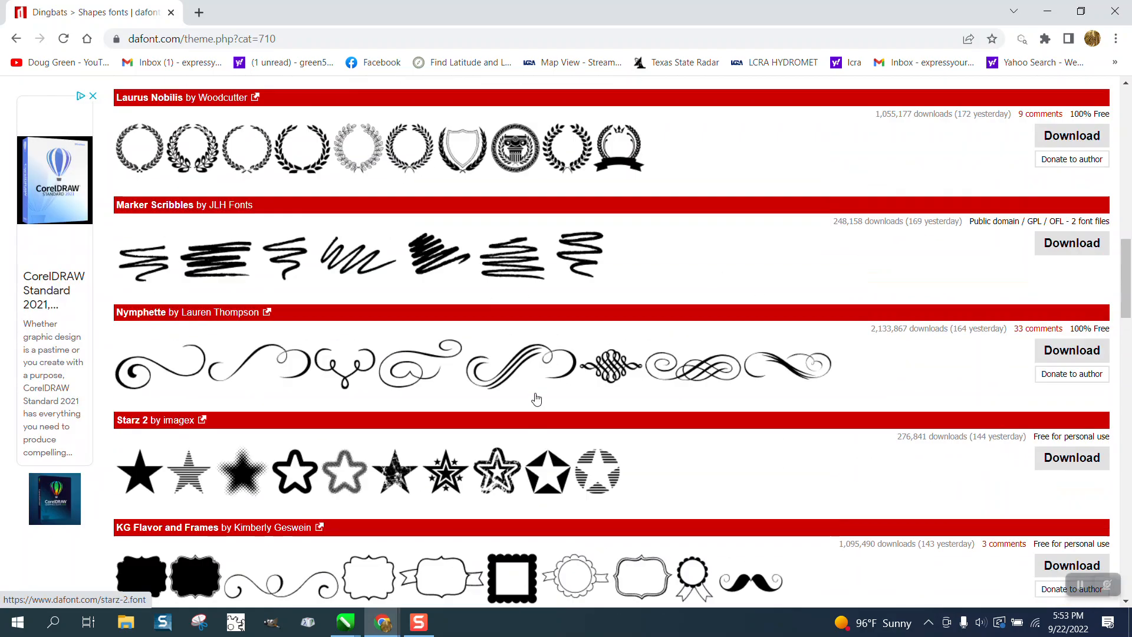
pyautogui.scroll(-3)
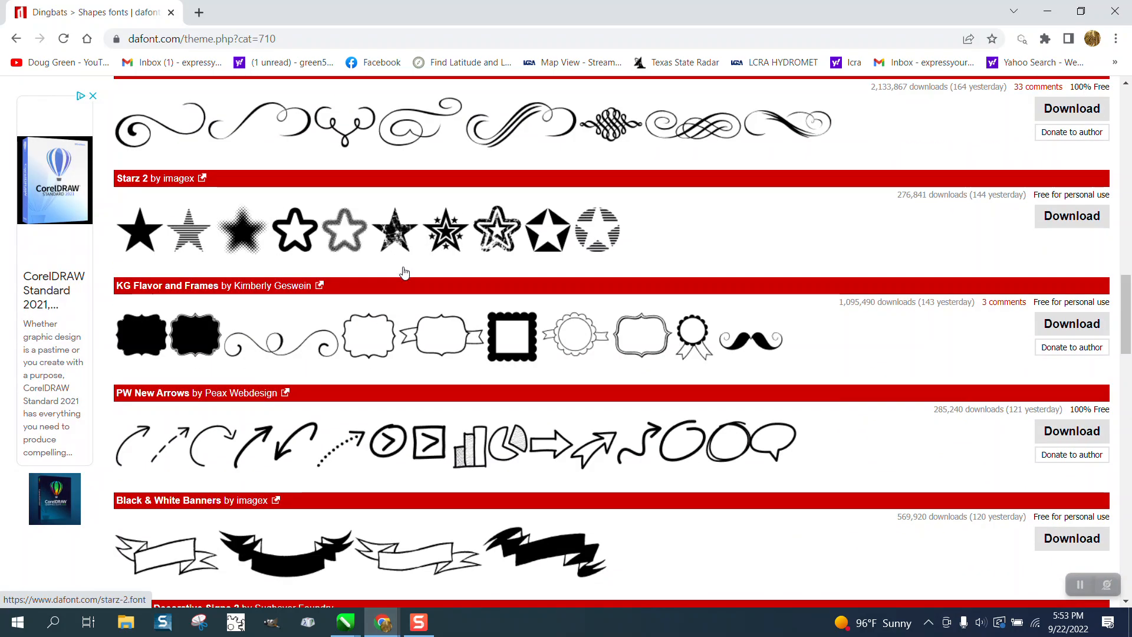
pyautogui.scroll(-3)
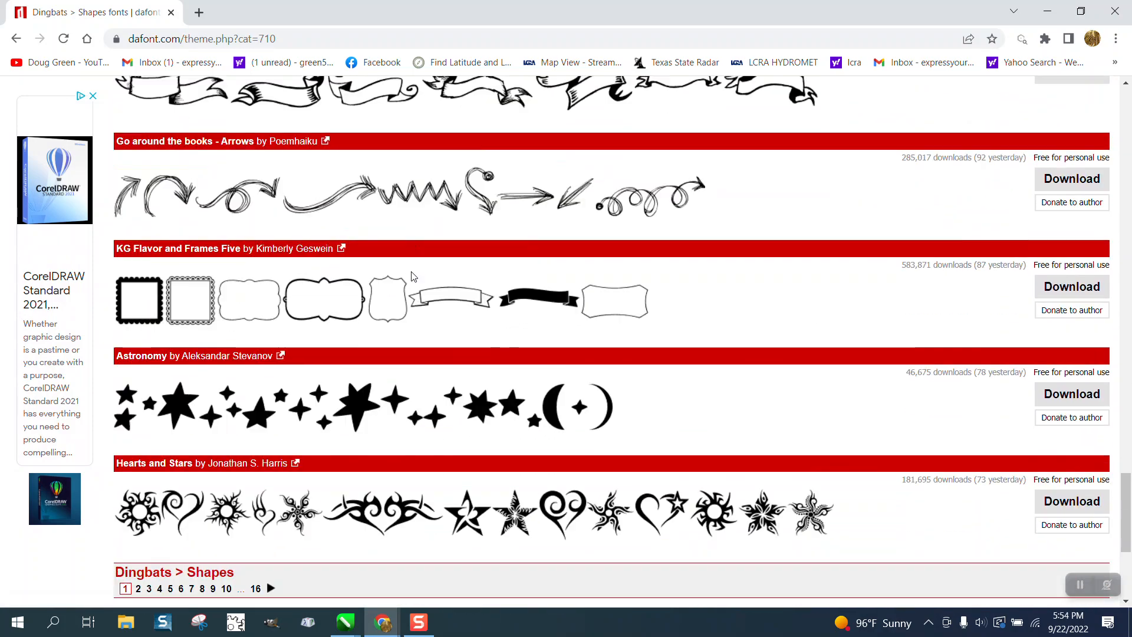
pyautogui.scroll(-3)
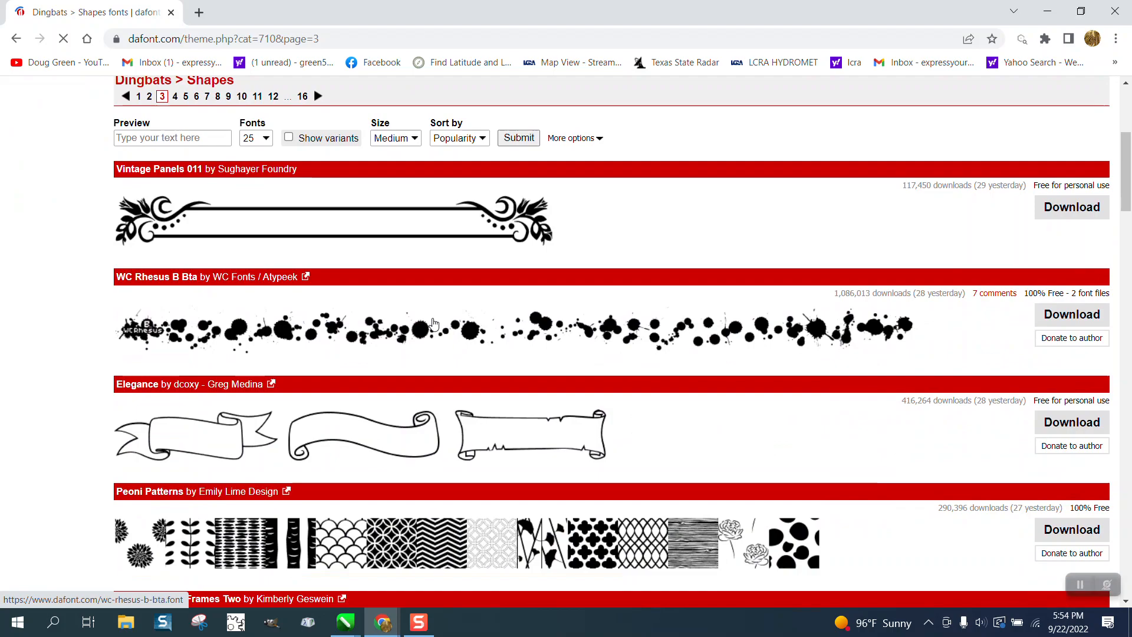
pyautogui.scroll(-3)
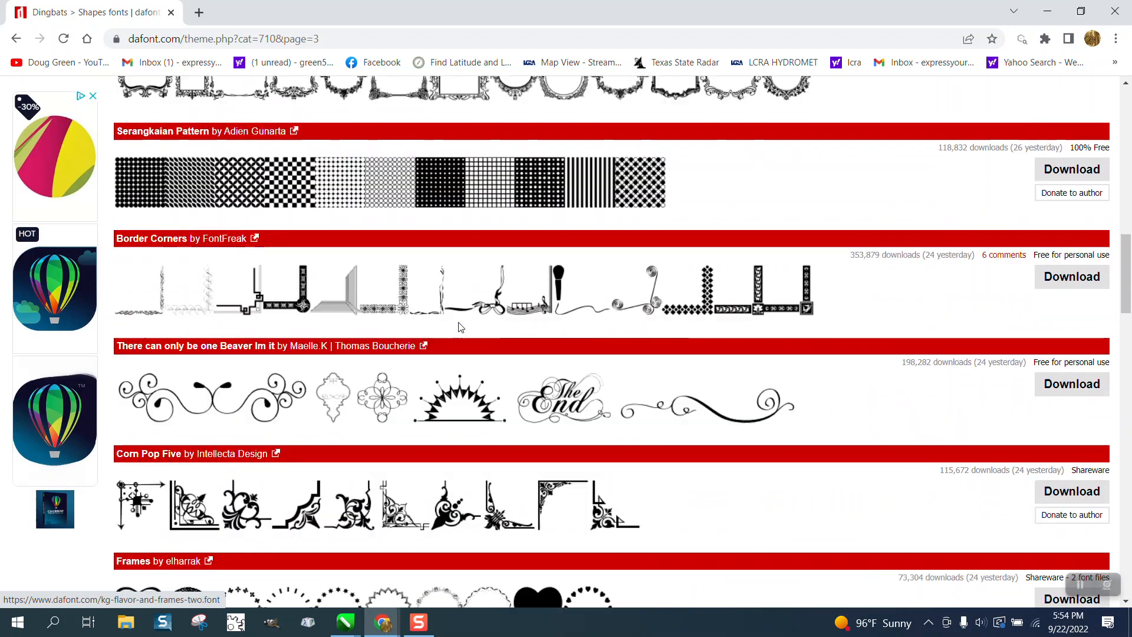
pyautogui.scroll(-3)
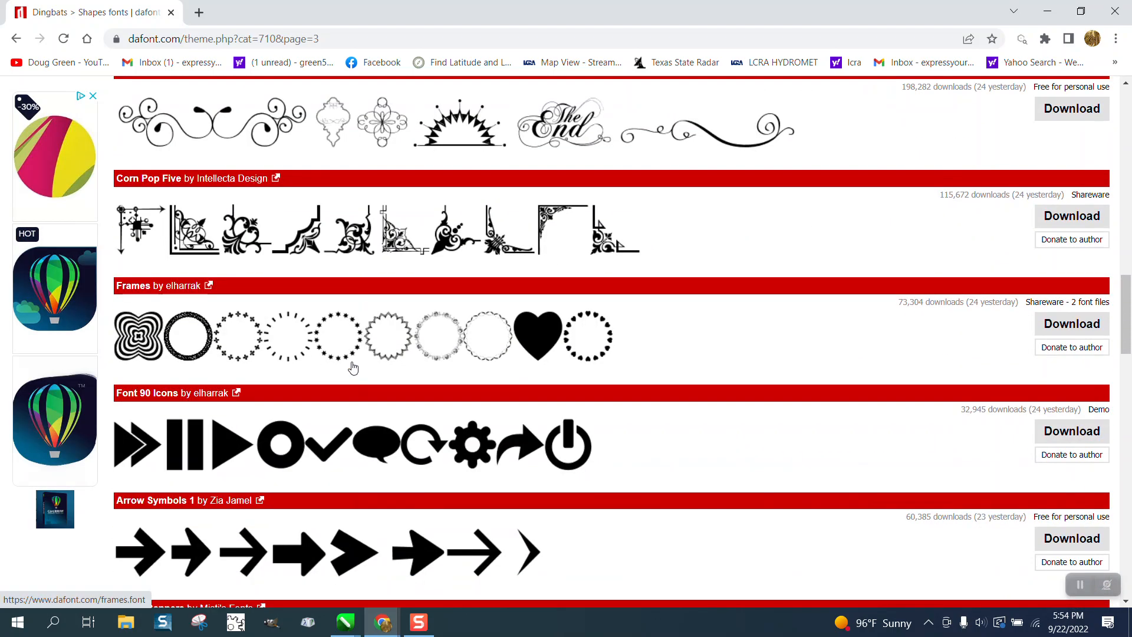
pyautogui.scroll(-3)
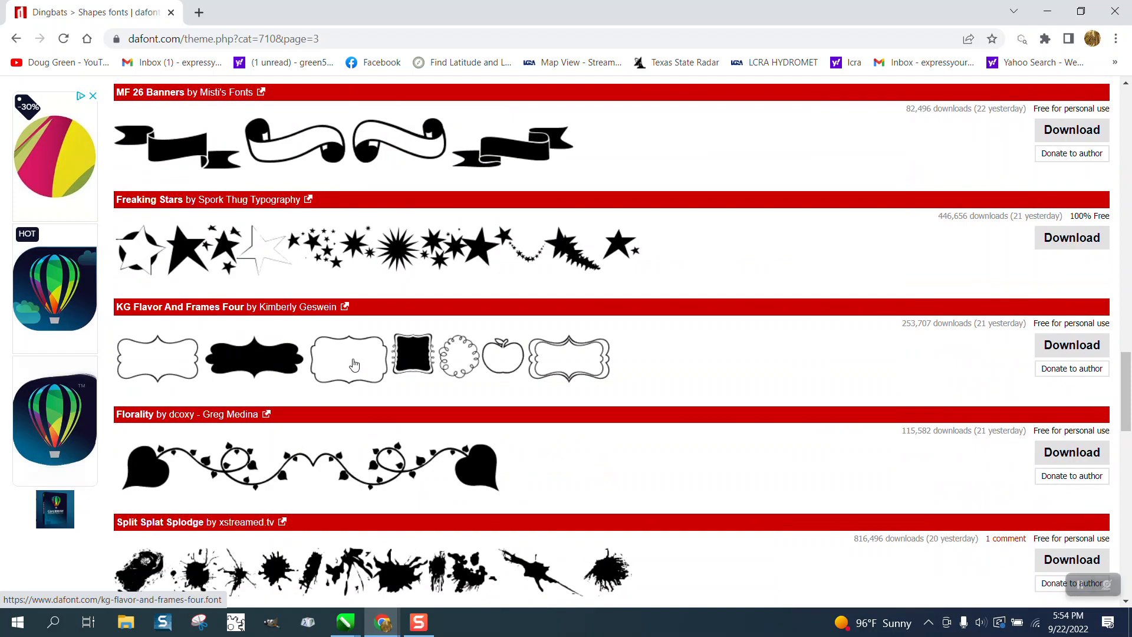
pyautogui.scroll(-3)
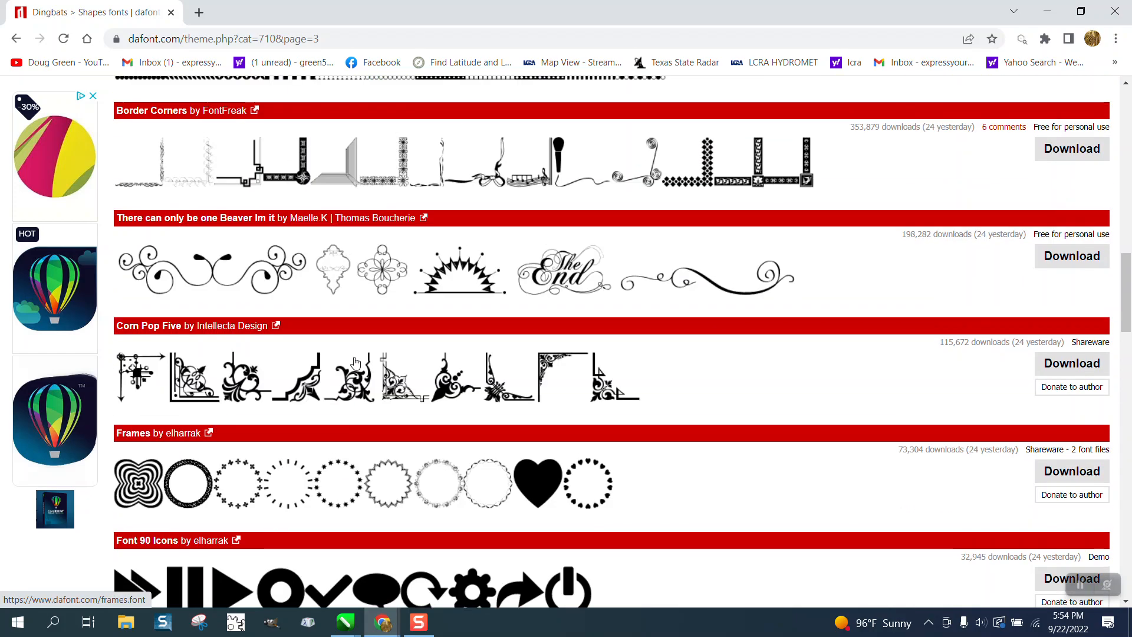
pyautogui.scroll(3)
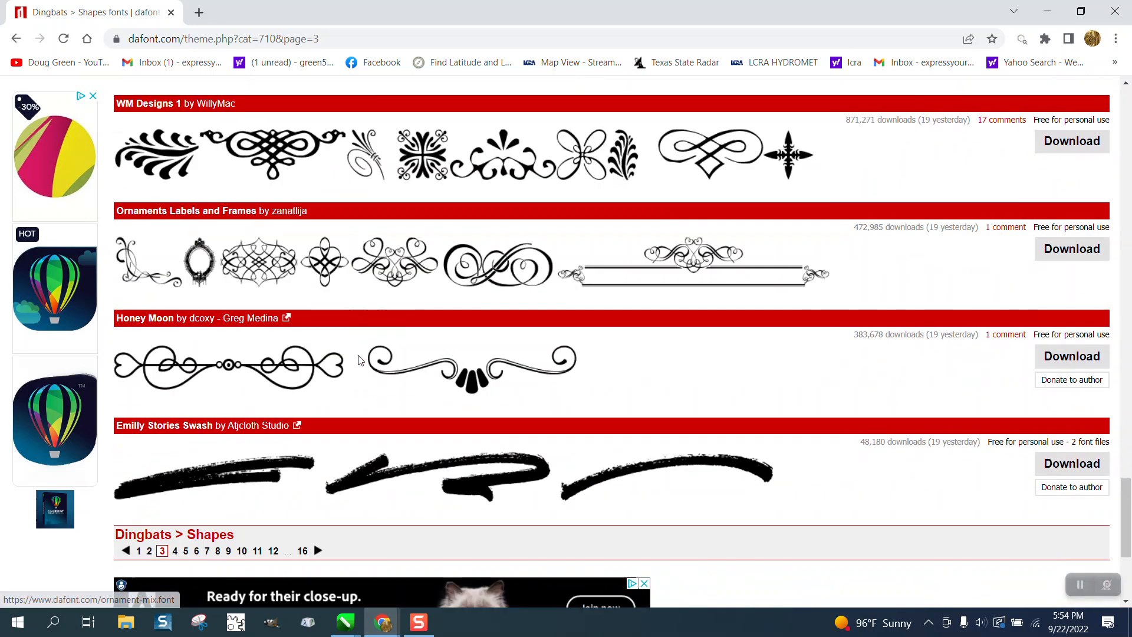
pyautogui.scroll(-3)
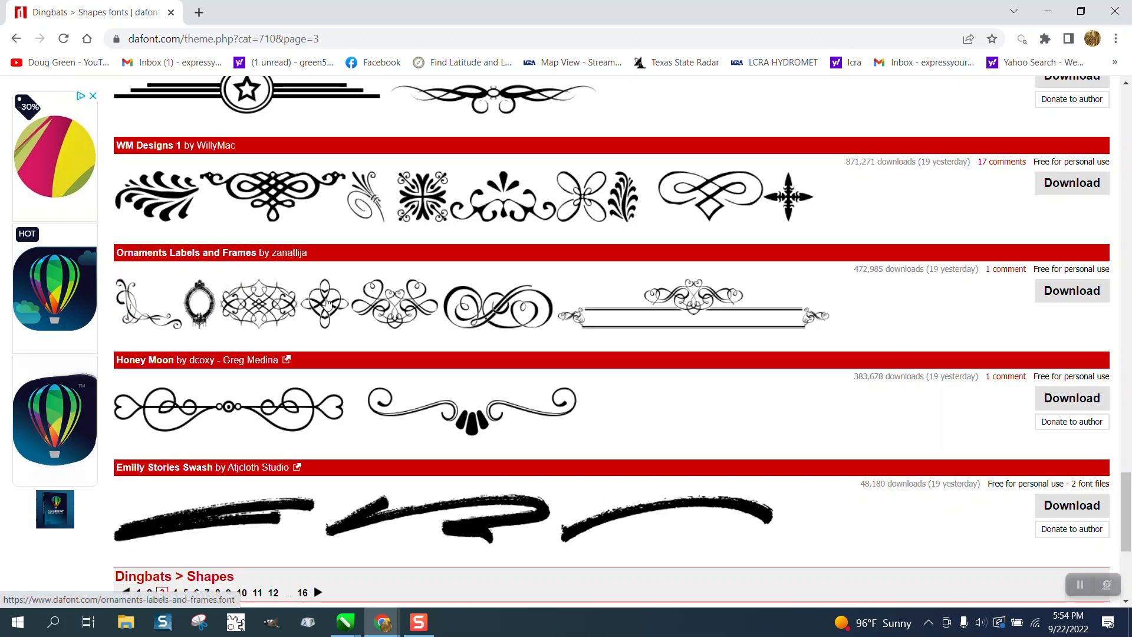
# Preview the Ornaments Labels and Frames font's characters and download it
pyautogui.click(186, 252)
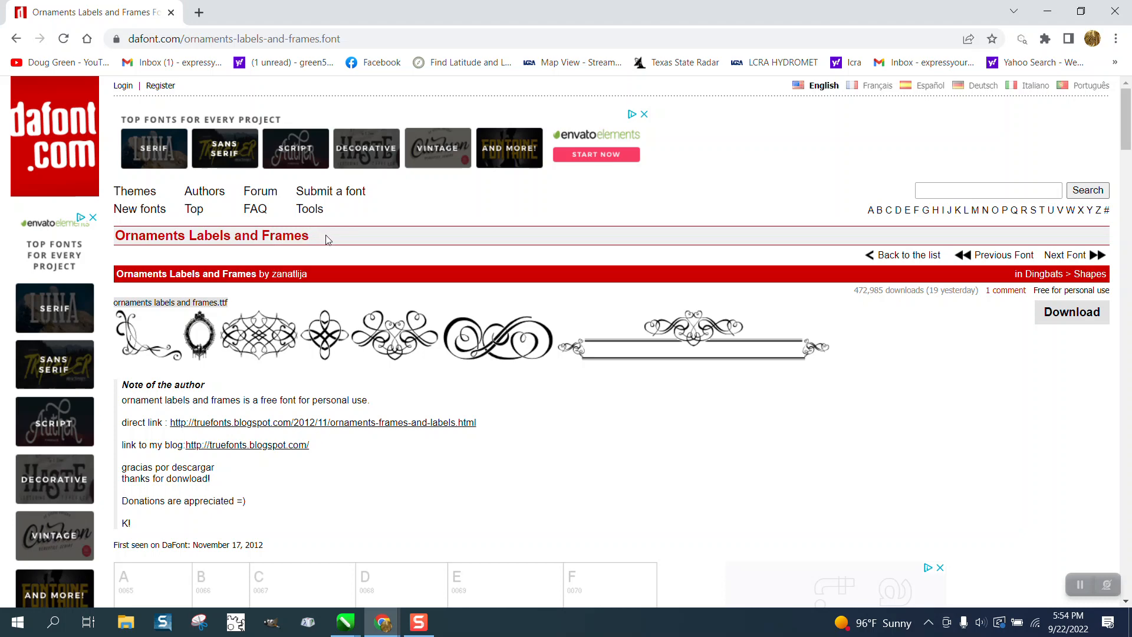
pyautogui.moveTo(320, 368)
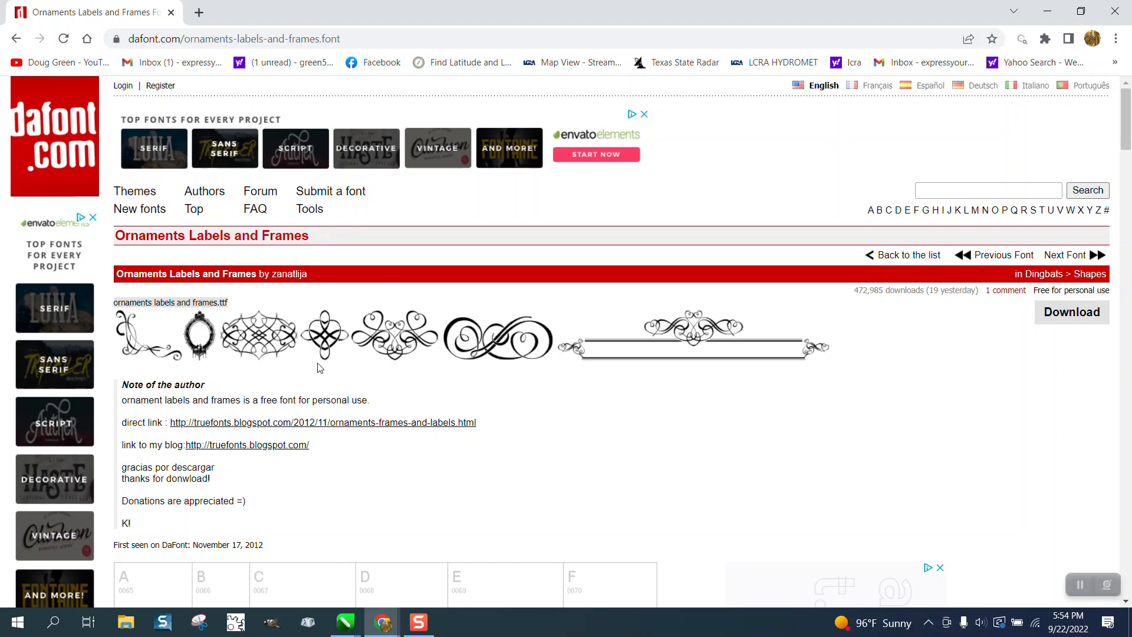
pyautogui.scroll(-3)
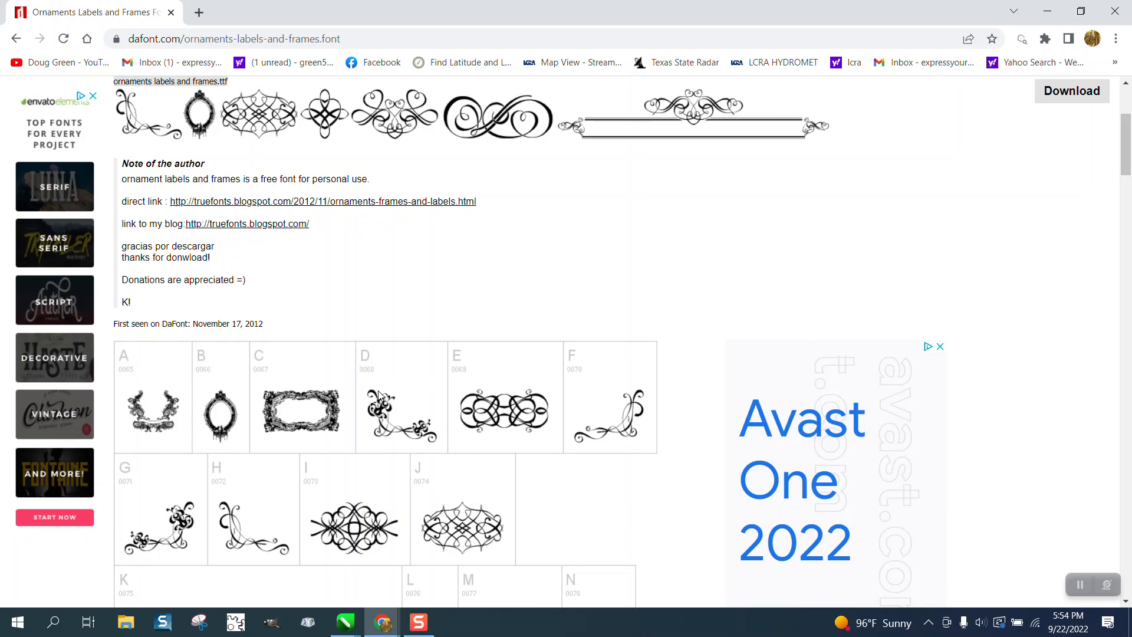
pyautogui.scroll(-3)
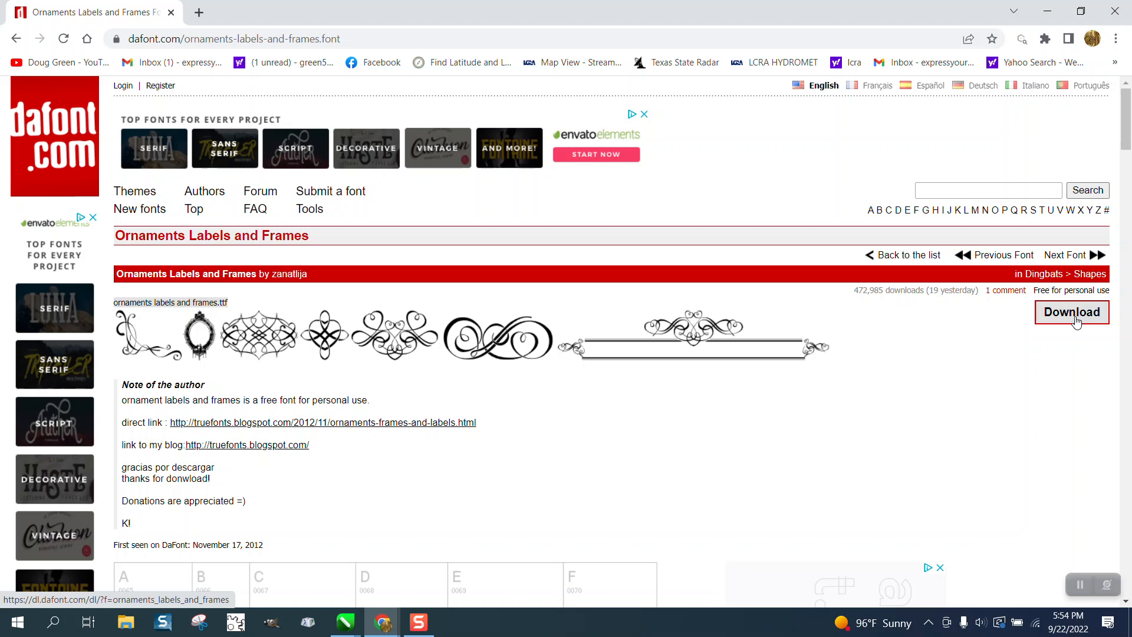
pyautogui.click(1071, 312)
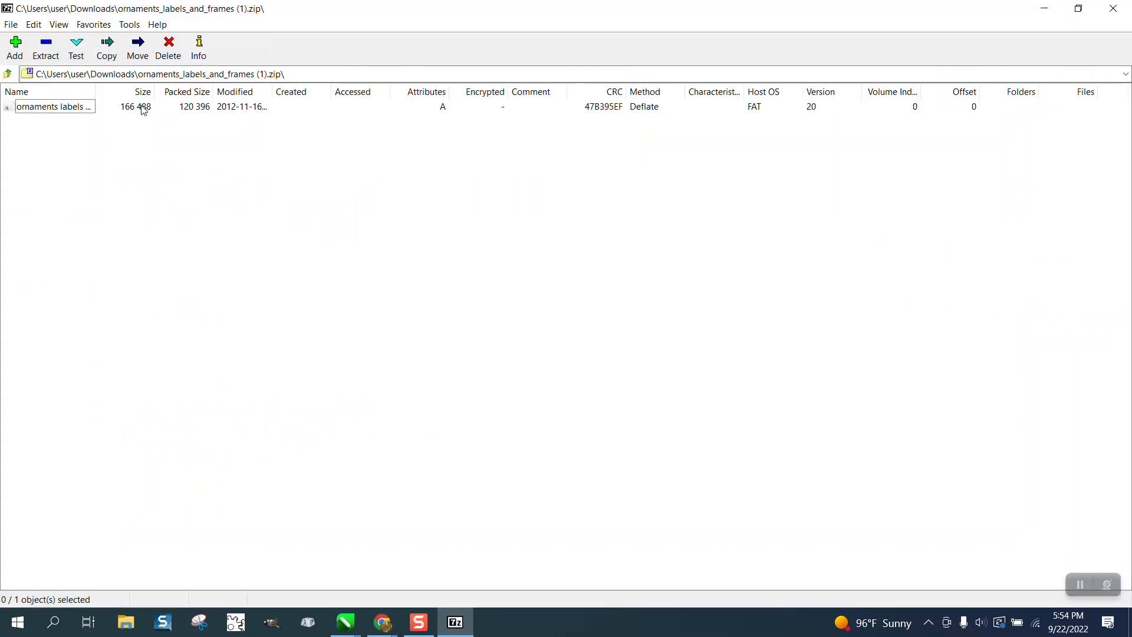
pyautogui.moveTo(49, 114)
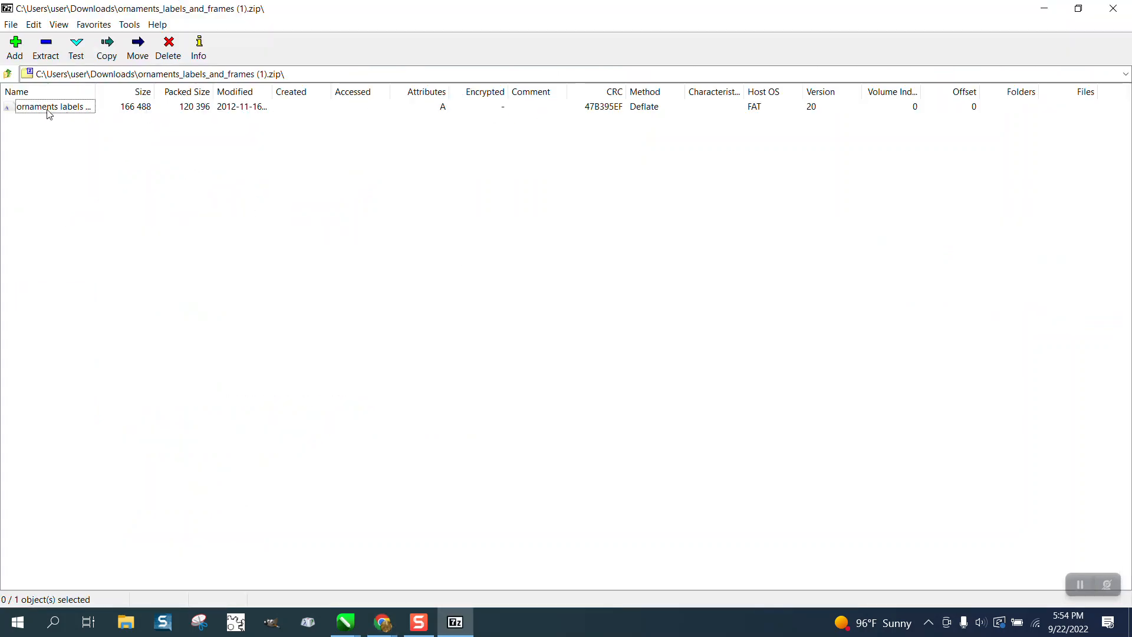
# Install the ornaments labels and frames .ttf from the archive and return to CorelDRAW
pyautogui.doubleClick(54, 106)
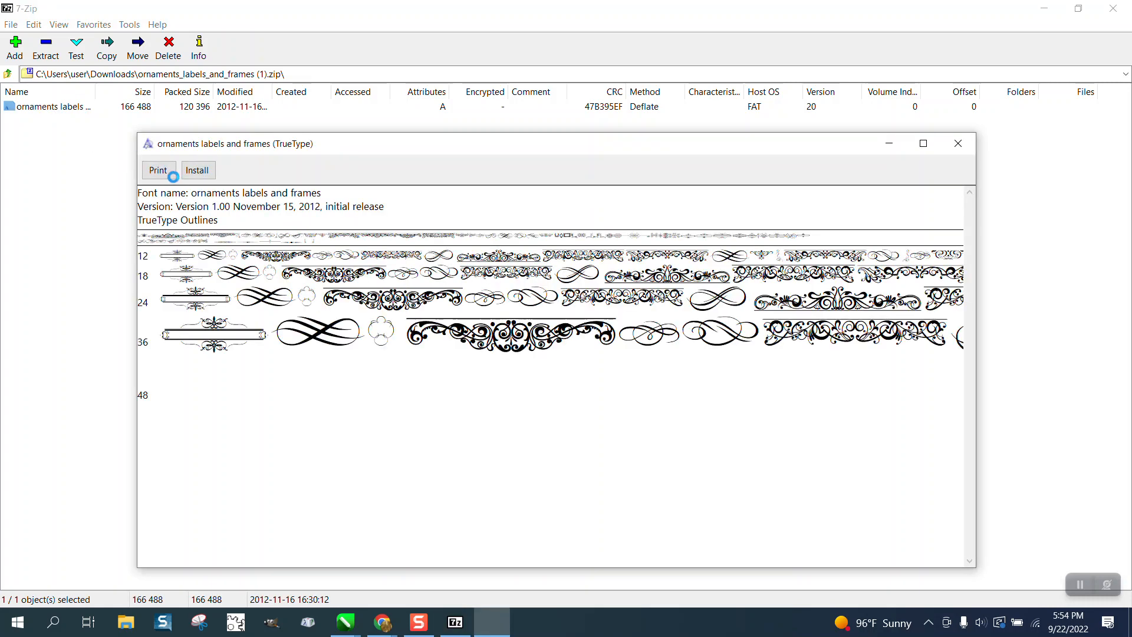
pyautogui.click(197, 170)
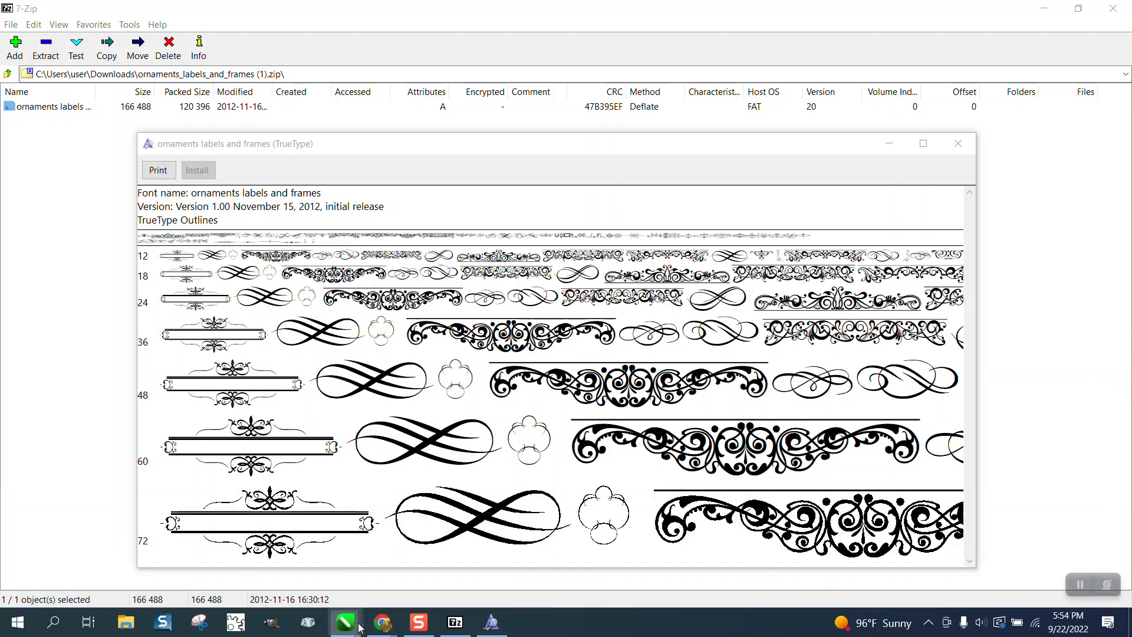
pyautogui.click(345, 622)
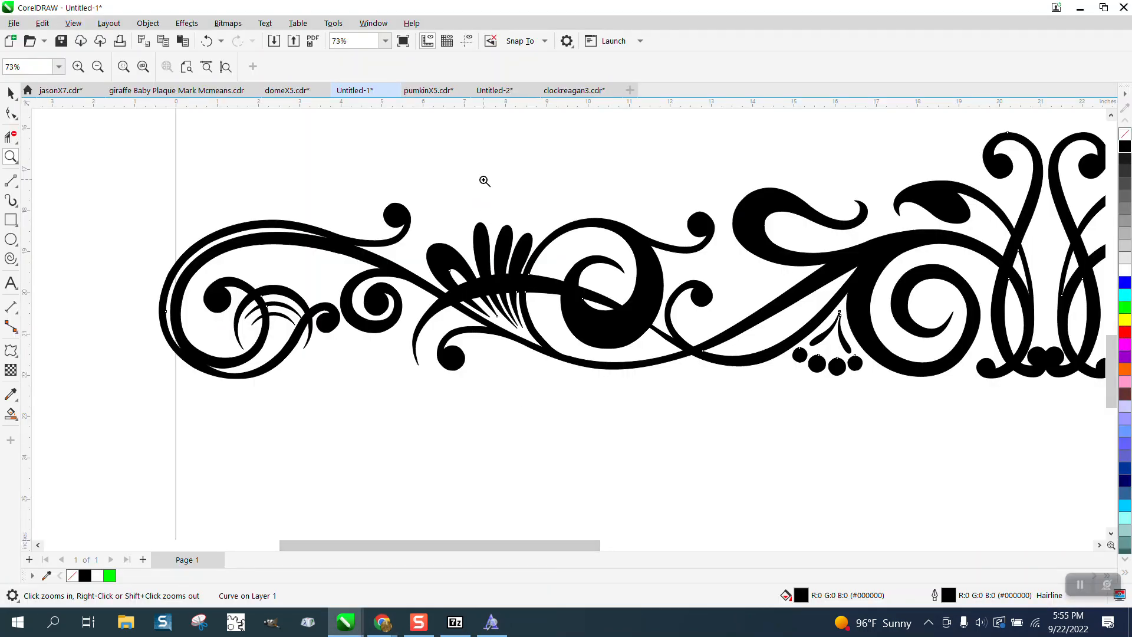
# Add a text line above the swirl set in the ornaments labels and frames font
pyautogui.click(11, 283)
pyautogui.write('dfadf')
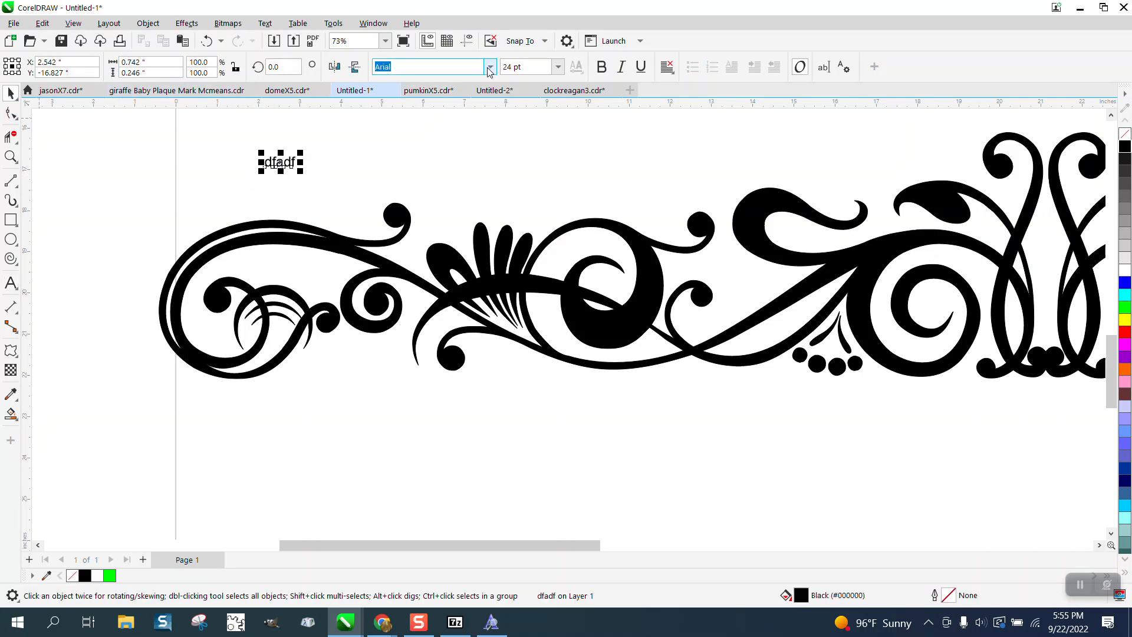
pyautogui.click(490, 66)
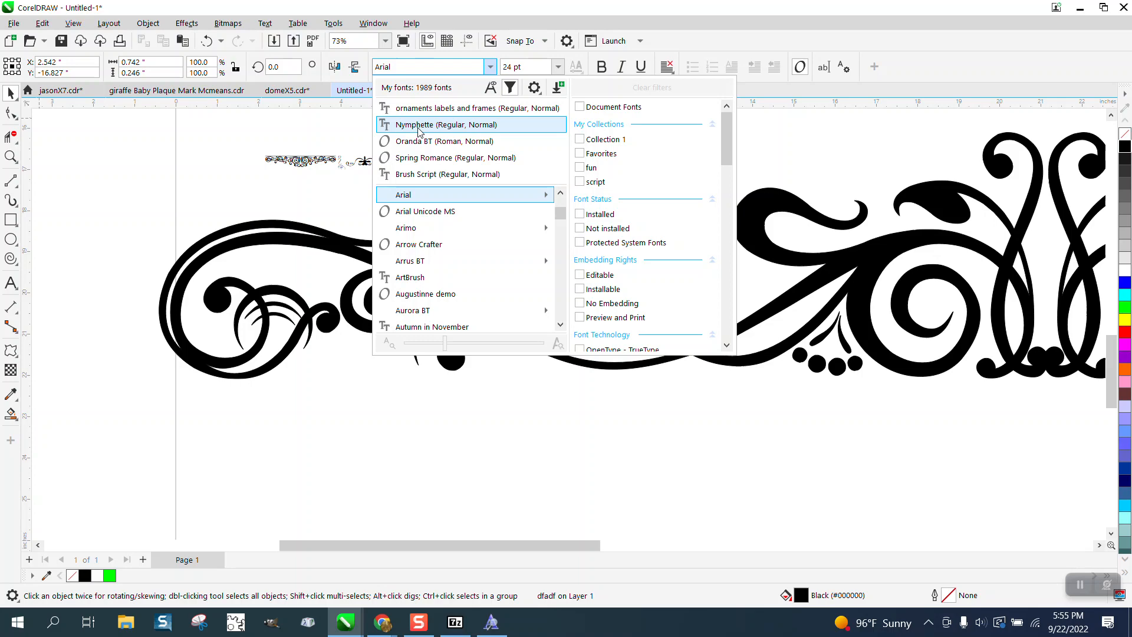
pyautogui.click(477, 108)
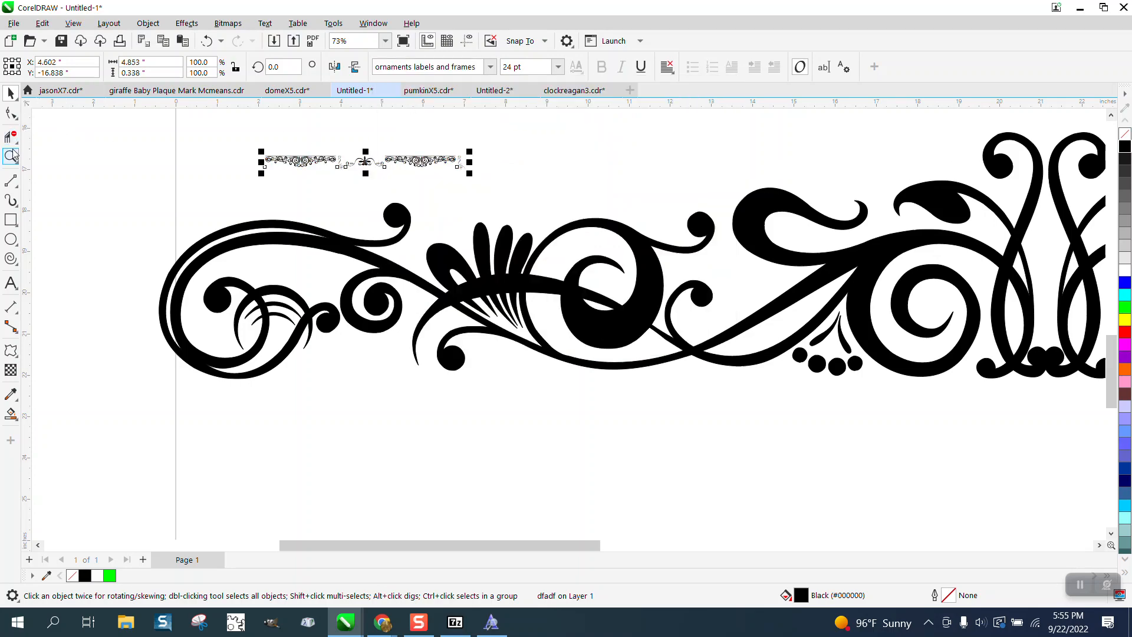